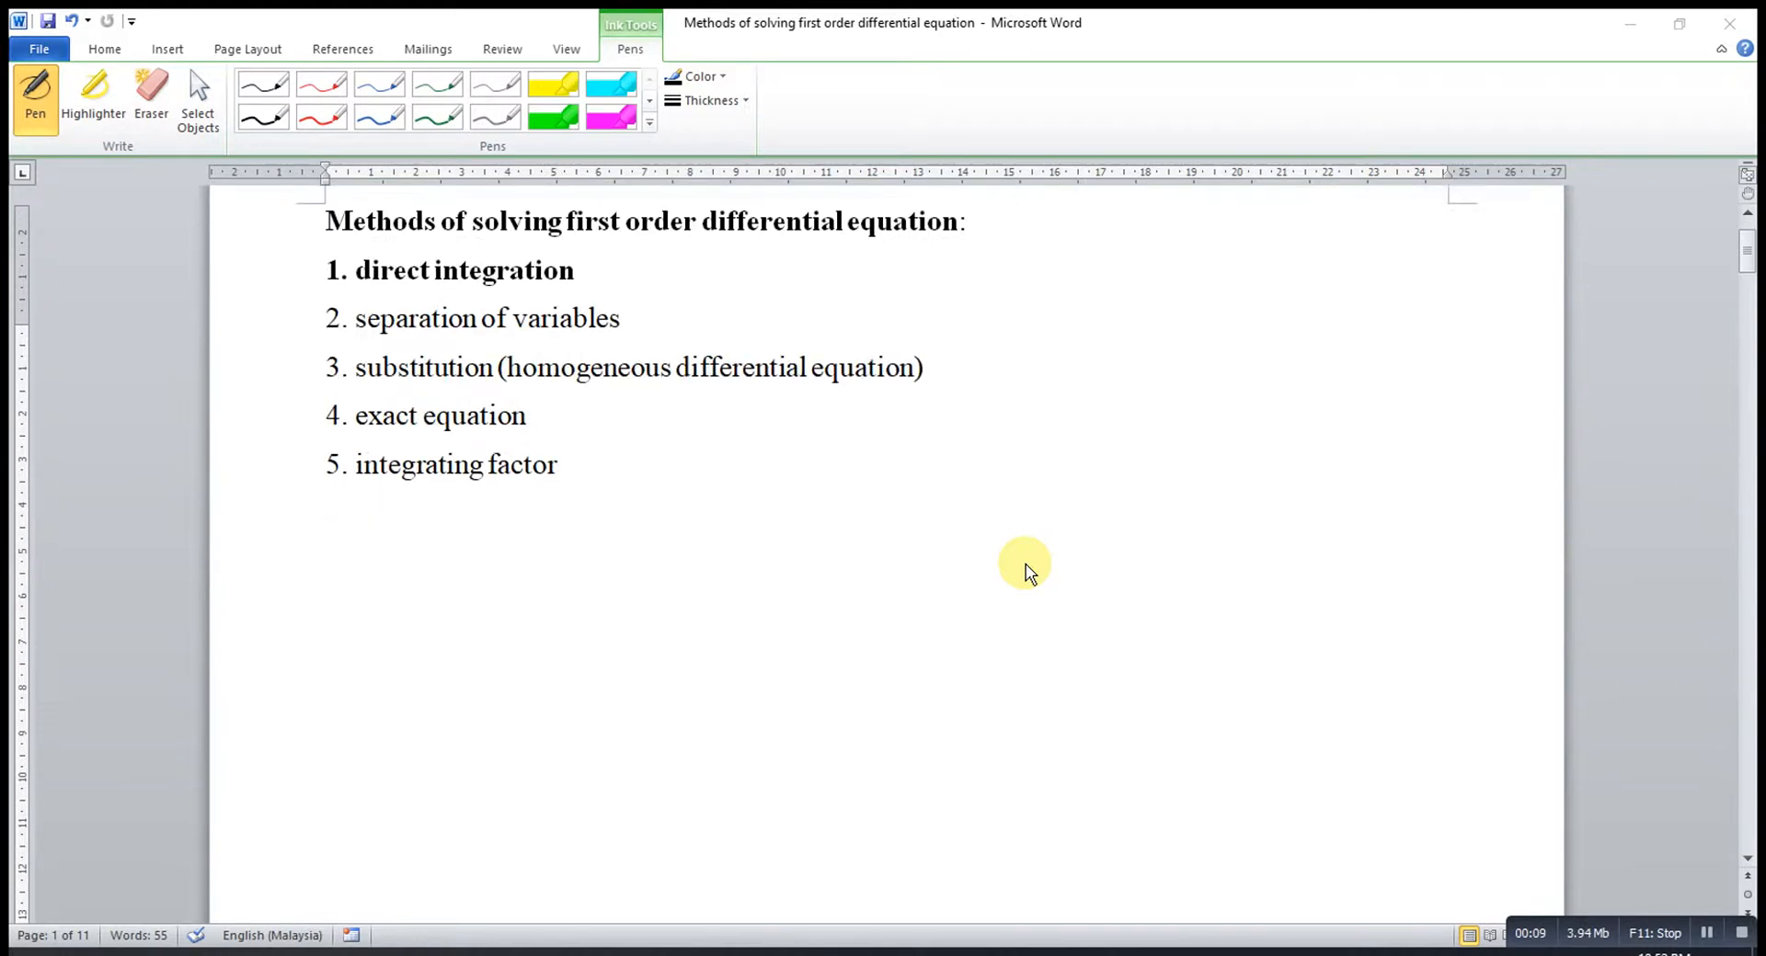
- Scroll to page 2 to show Direct integration Example 1, dy/dx = 2x² + 3x + 5
scroll(down, 3)
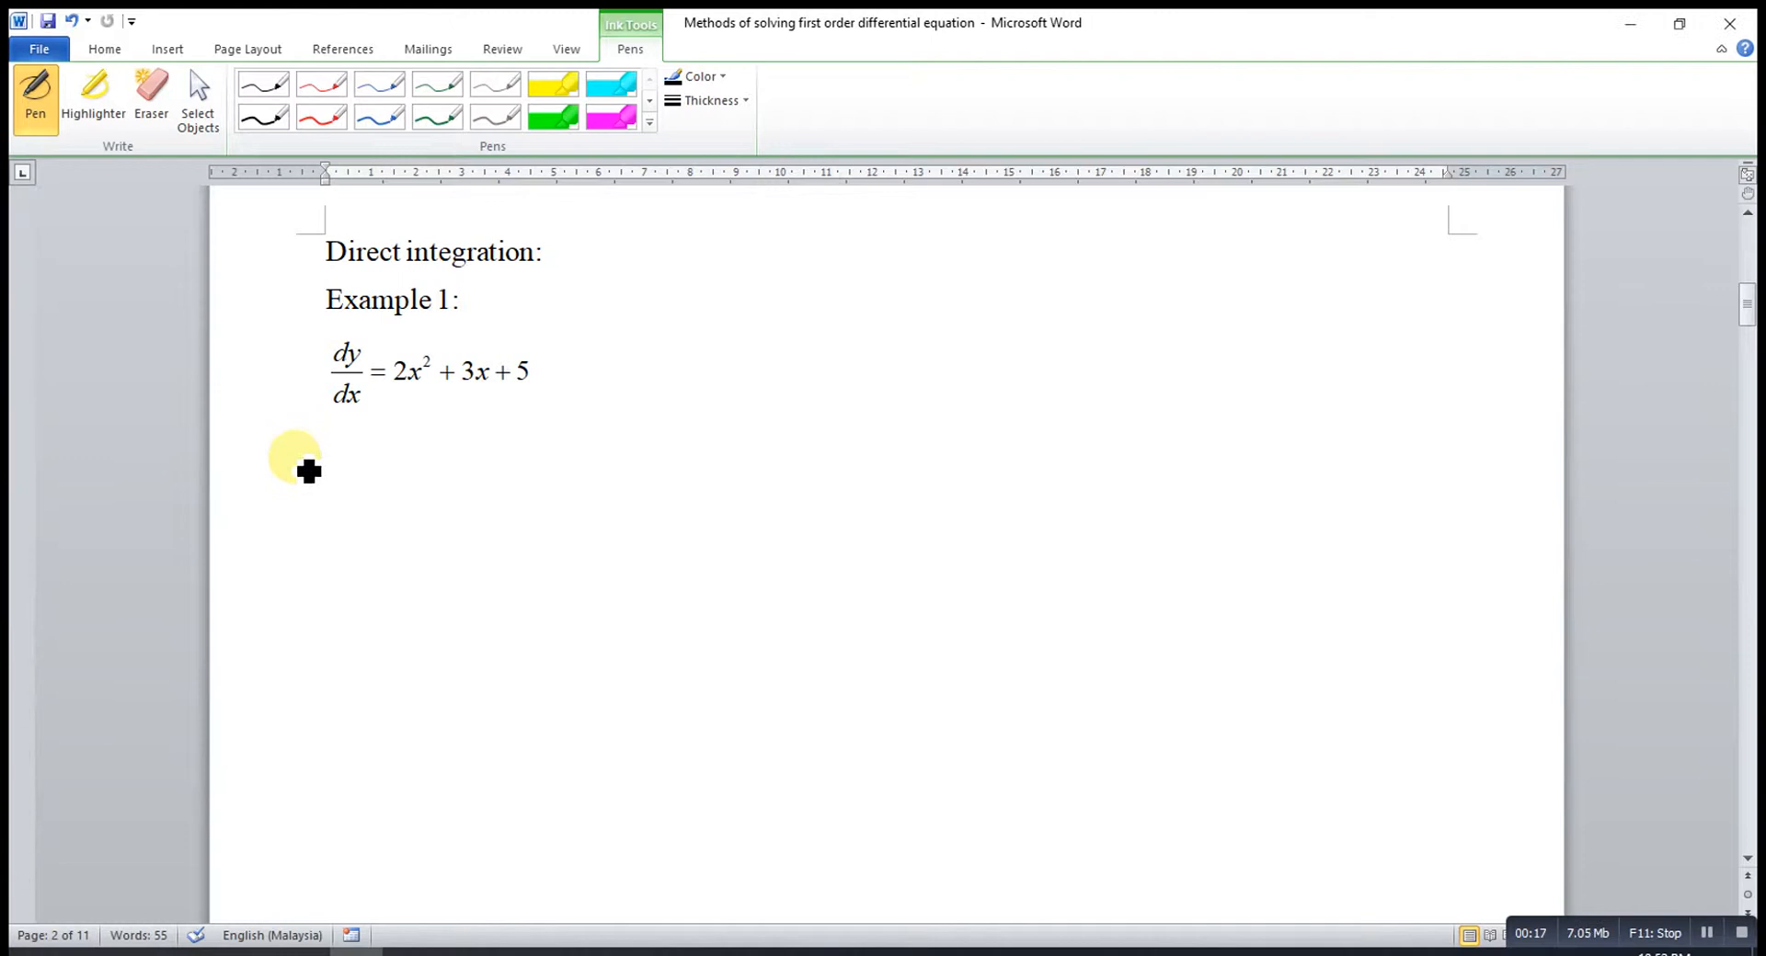
- Handwrite ∫dy/dx dx = ∫(2x² + 3x + 5) dx under Example 1 and begin y =
drag(298, 496, 372, 451)
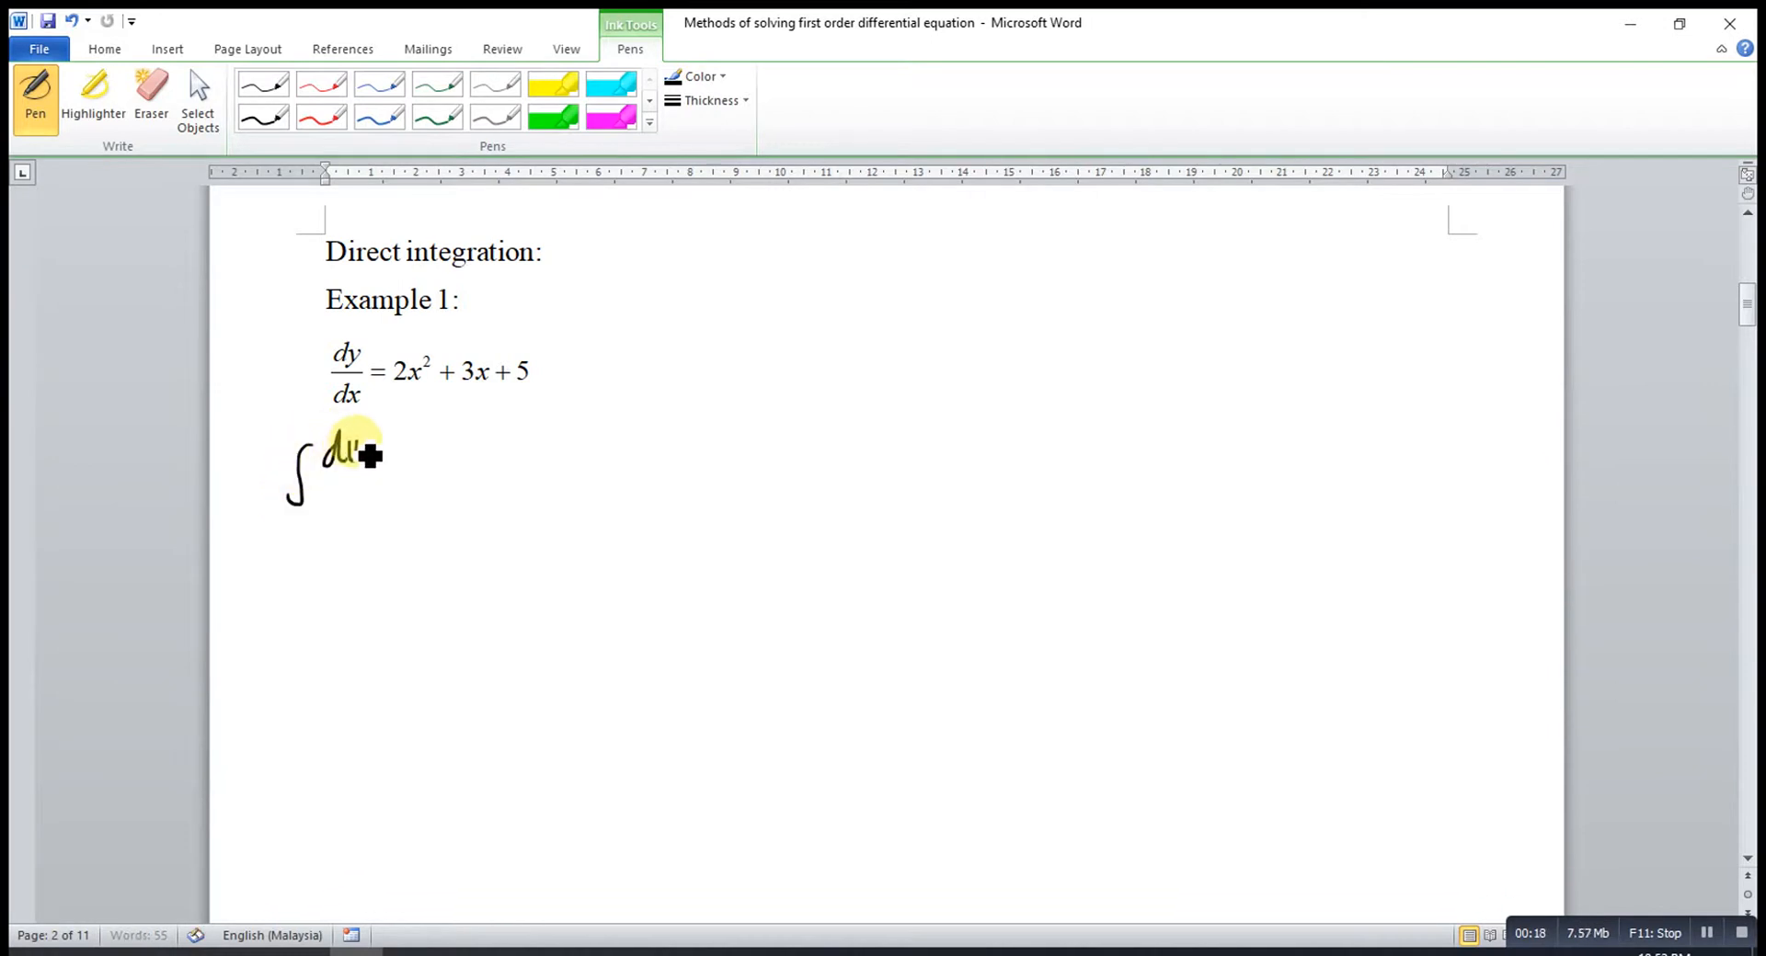
drag(355, 450, 388, 501)
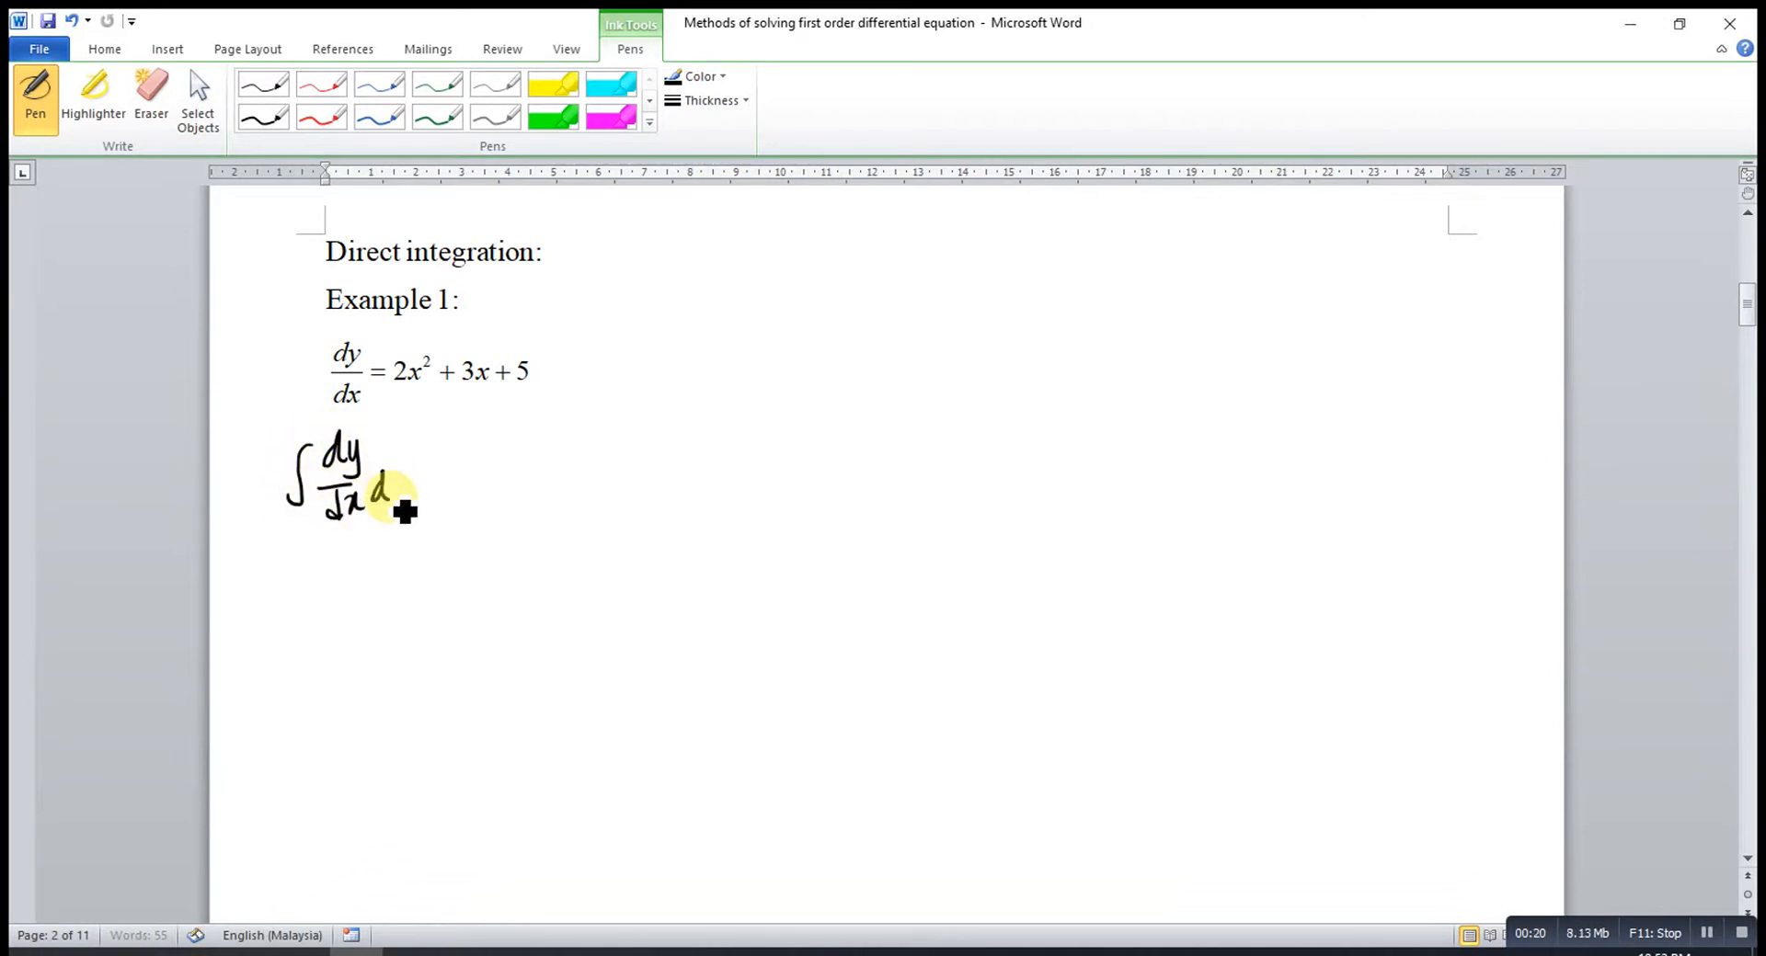
drag(388, 490, 450, 485)
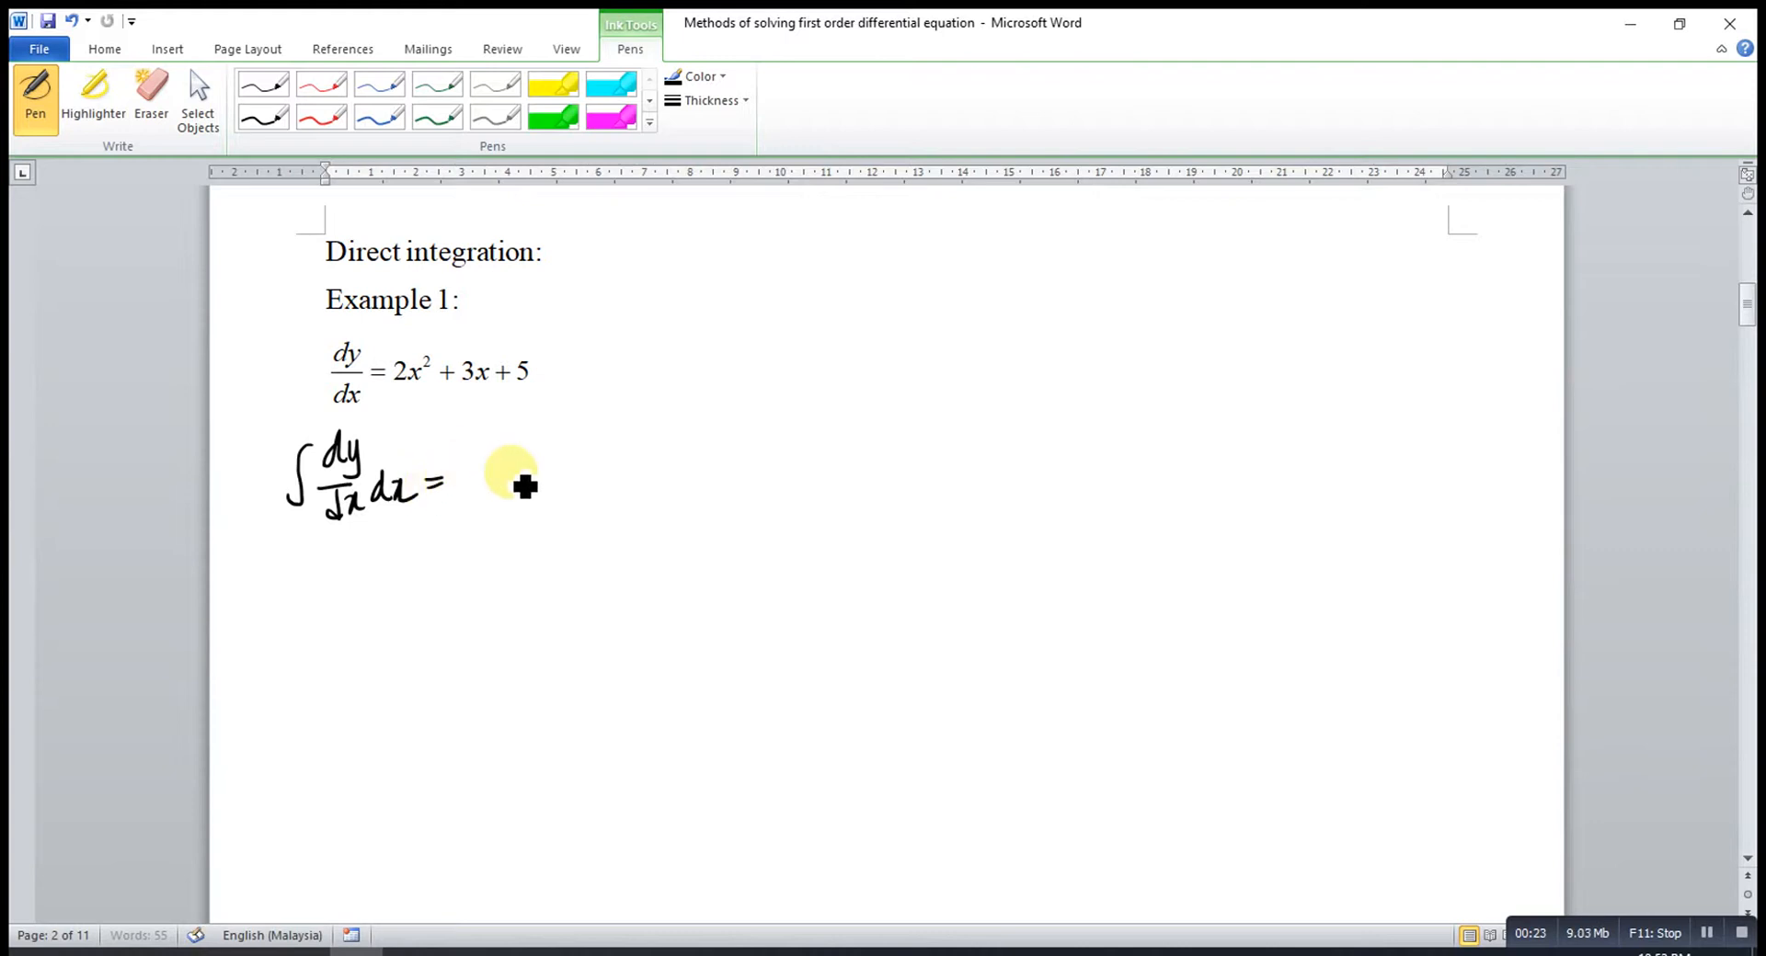
drag(462, 473, 541, 484)
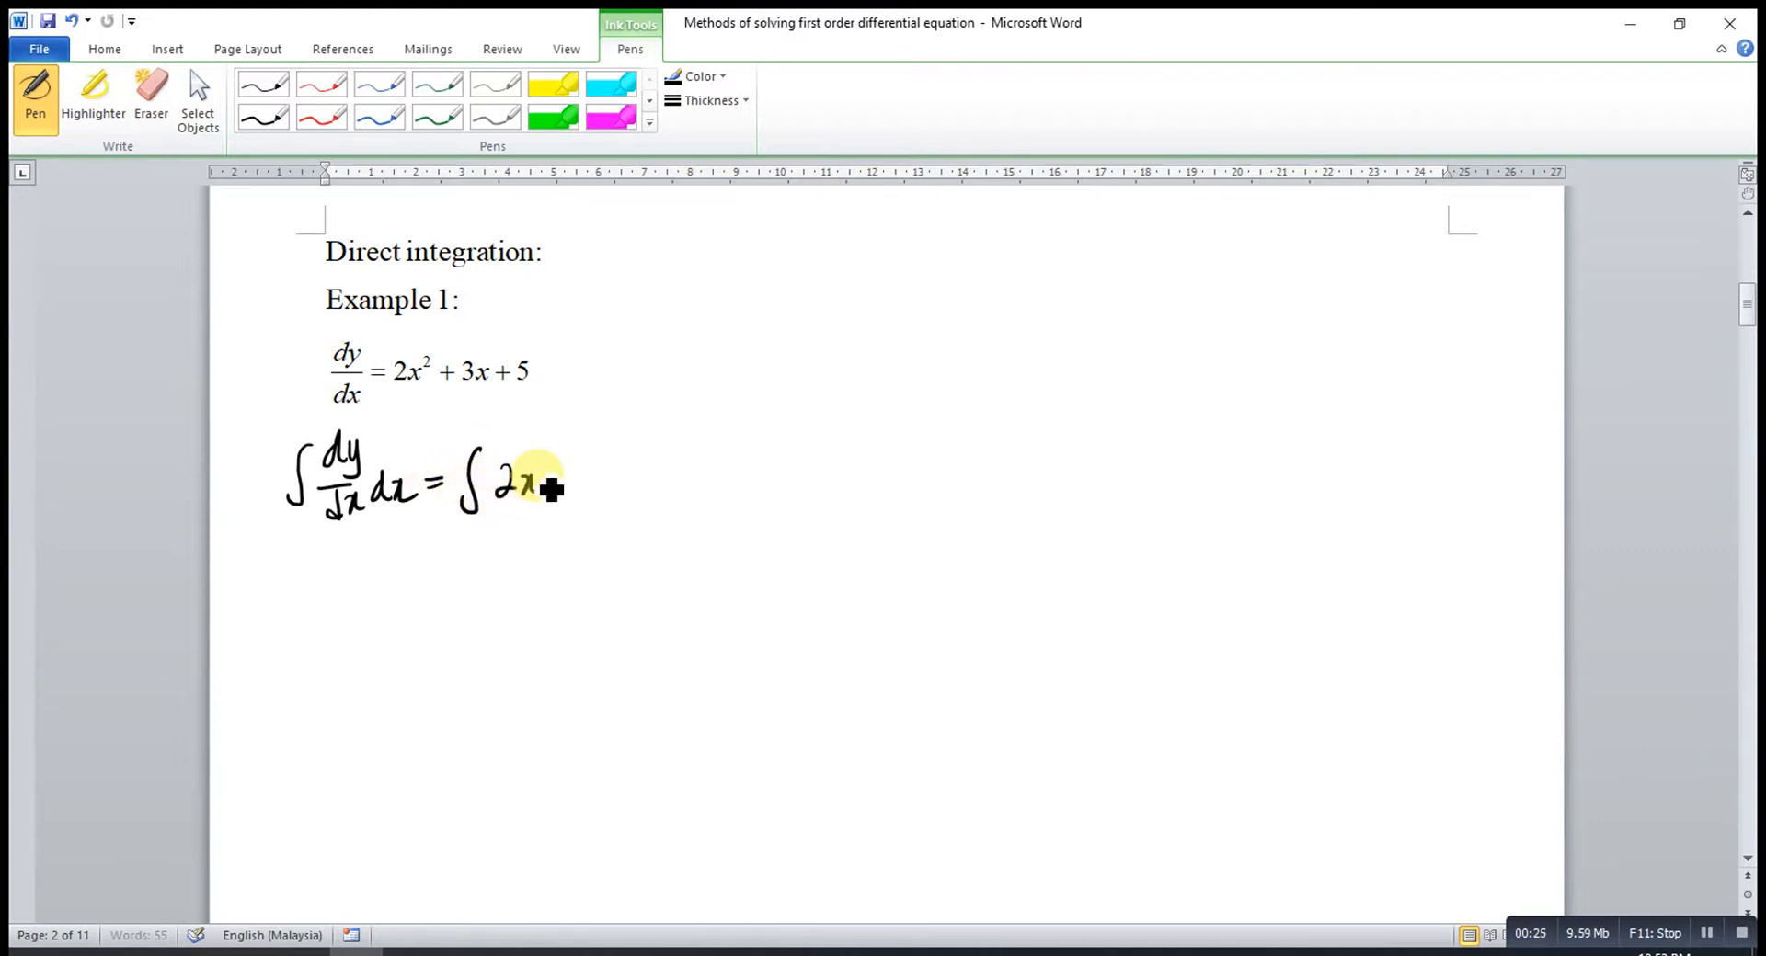
drag(530, 479, 631, 479)
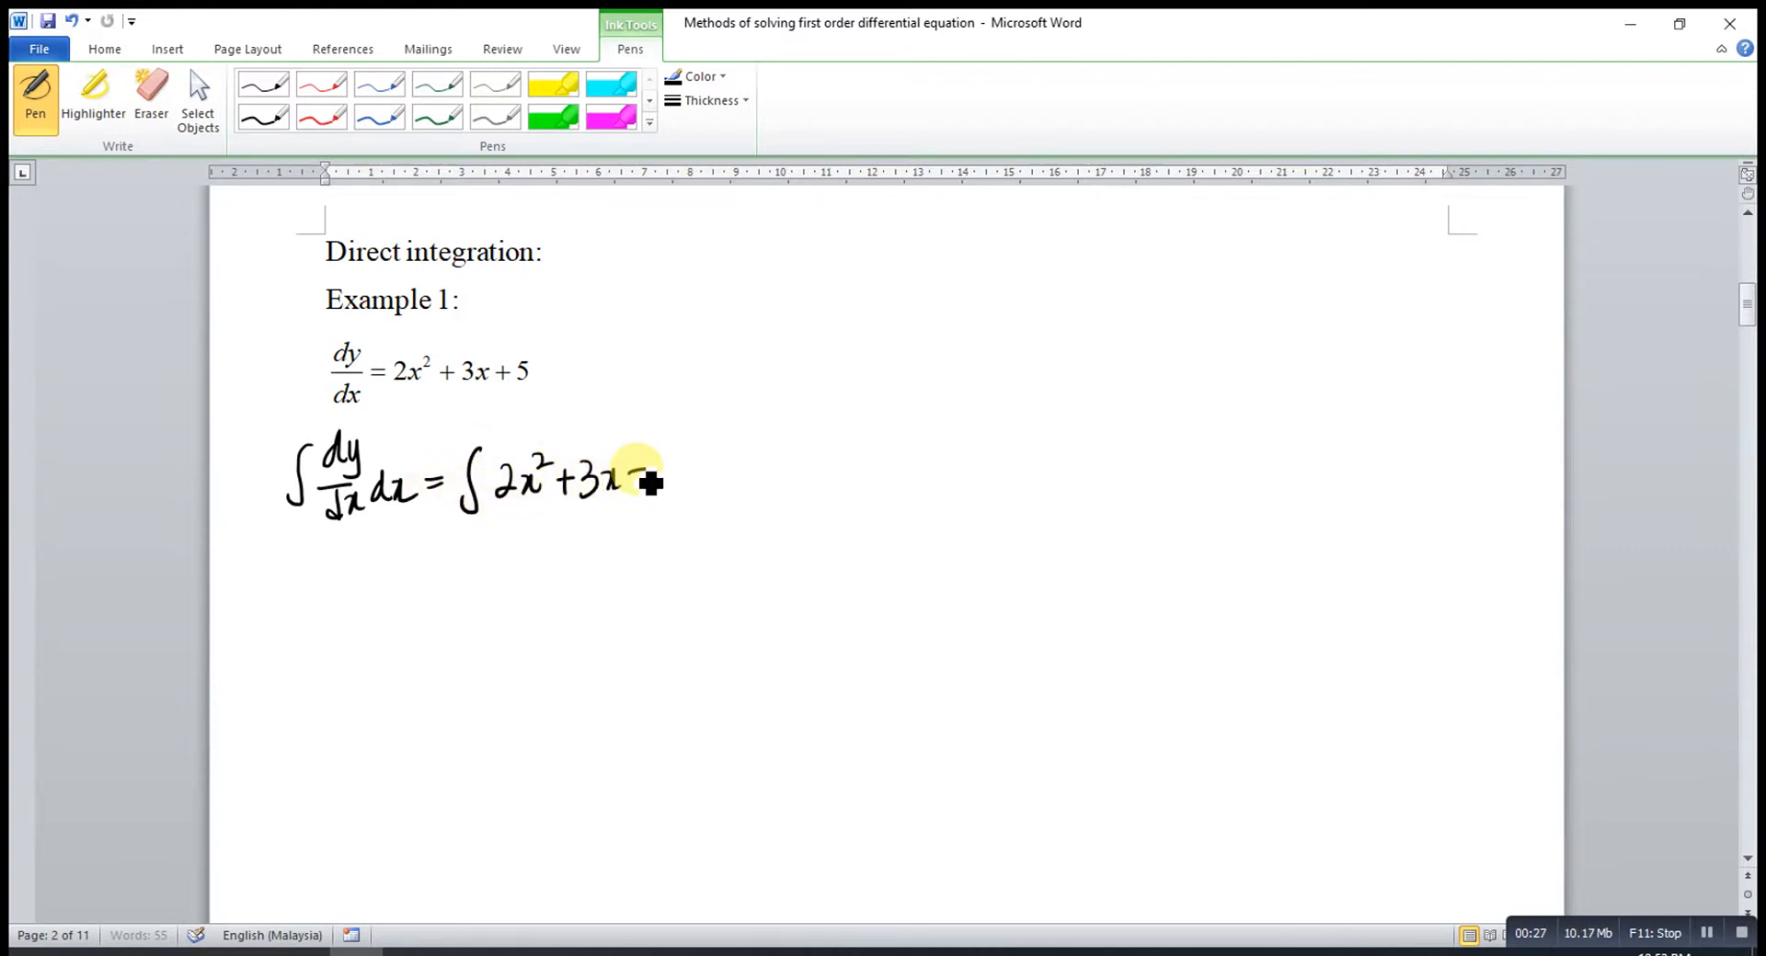
drag(631, 473, 749, 479)
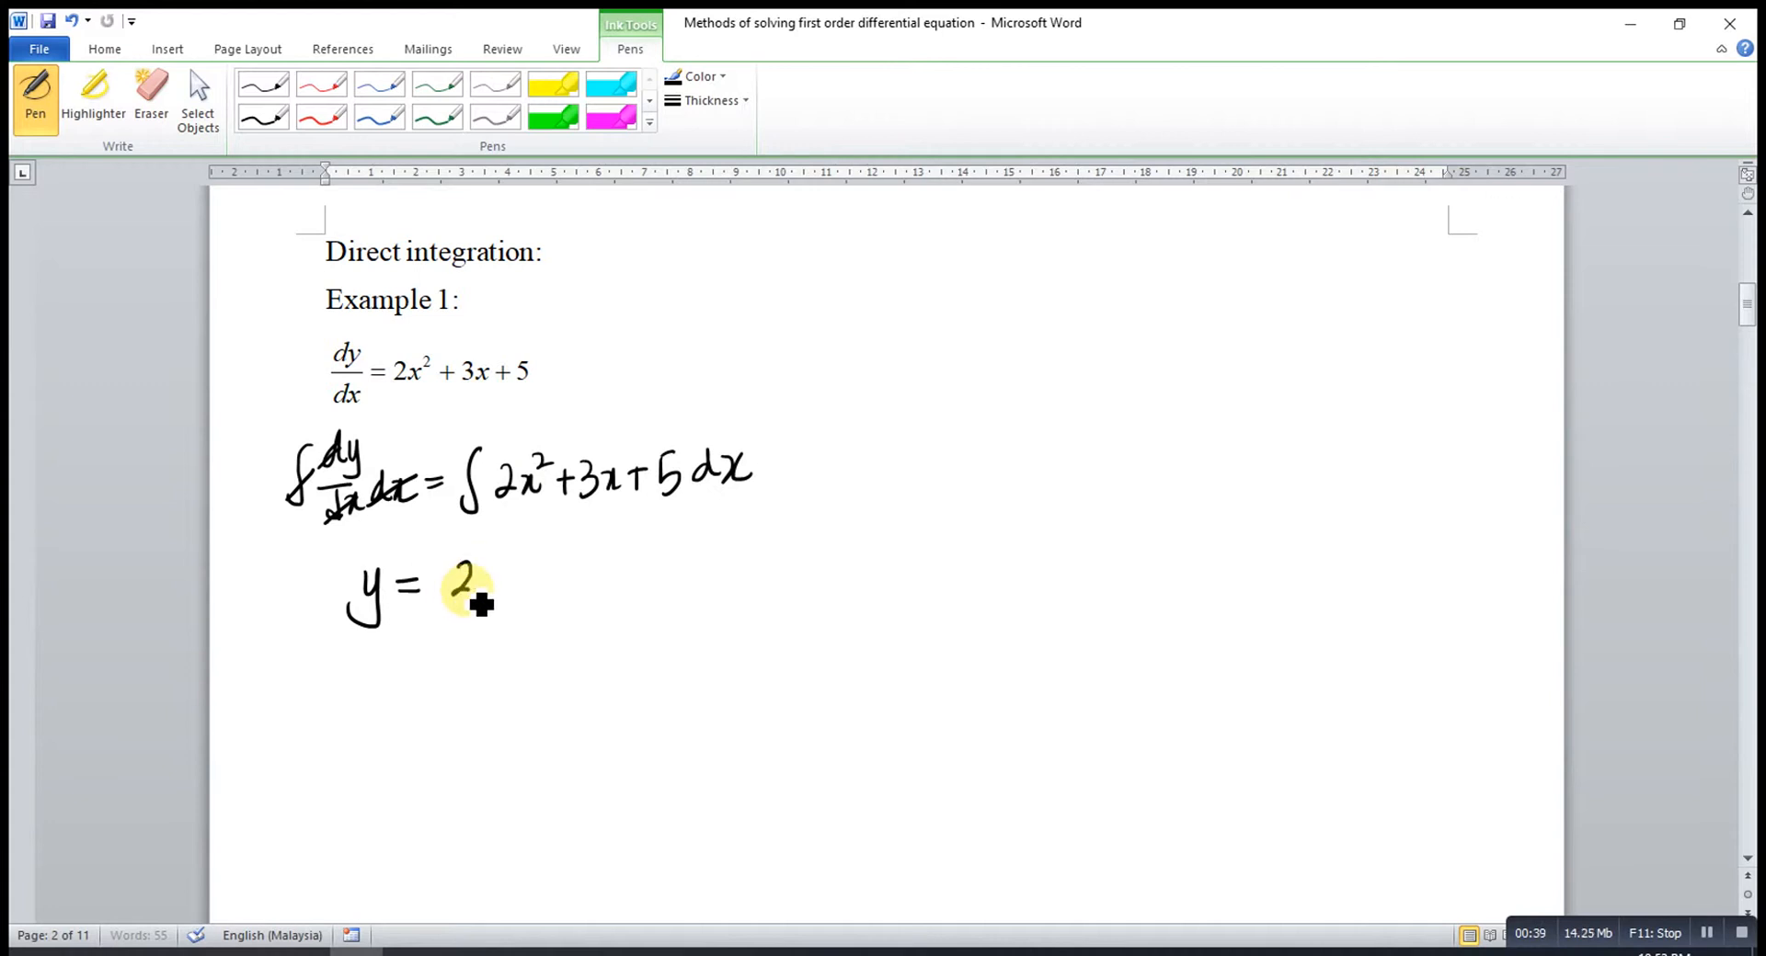
- Ink y = 2x³/3 + 3x²/2 + 5x + C with an end mark, then scroll to Example 2
drag(462, 586, 506, 575)
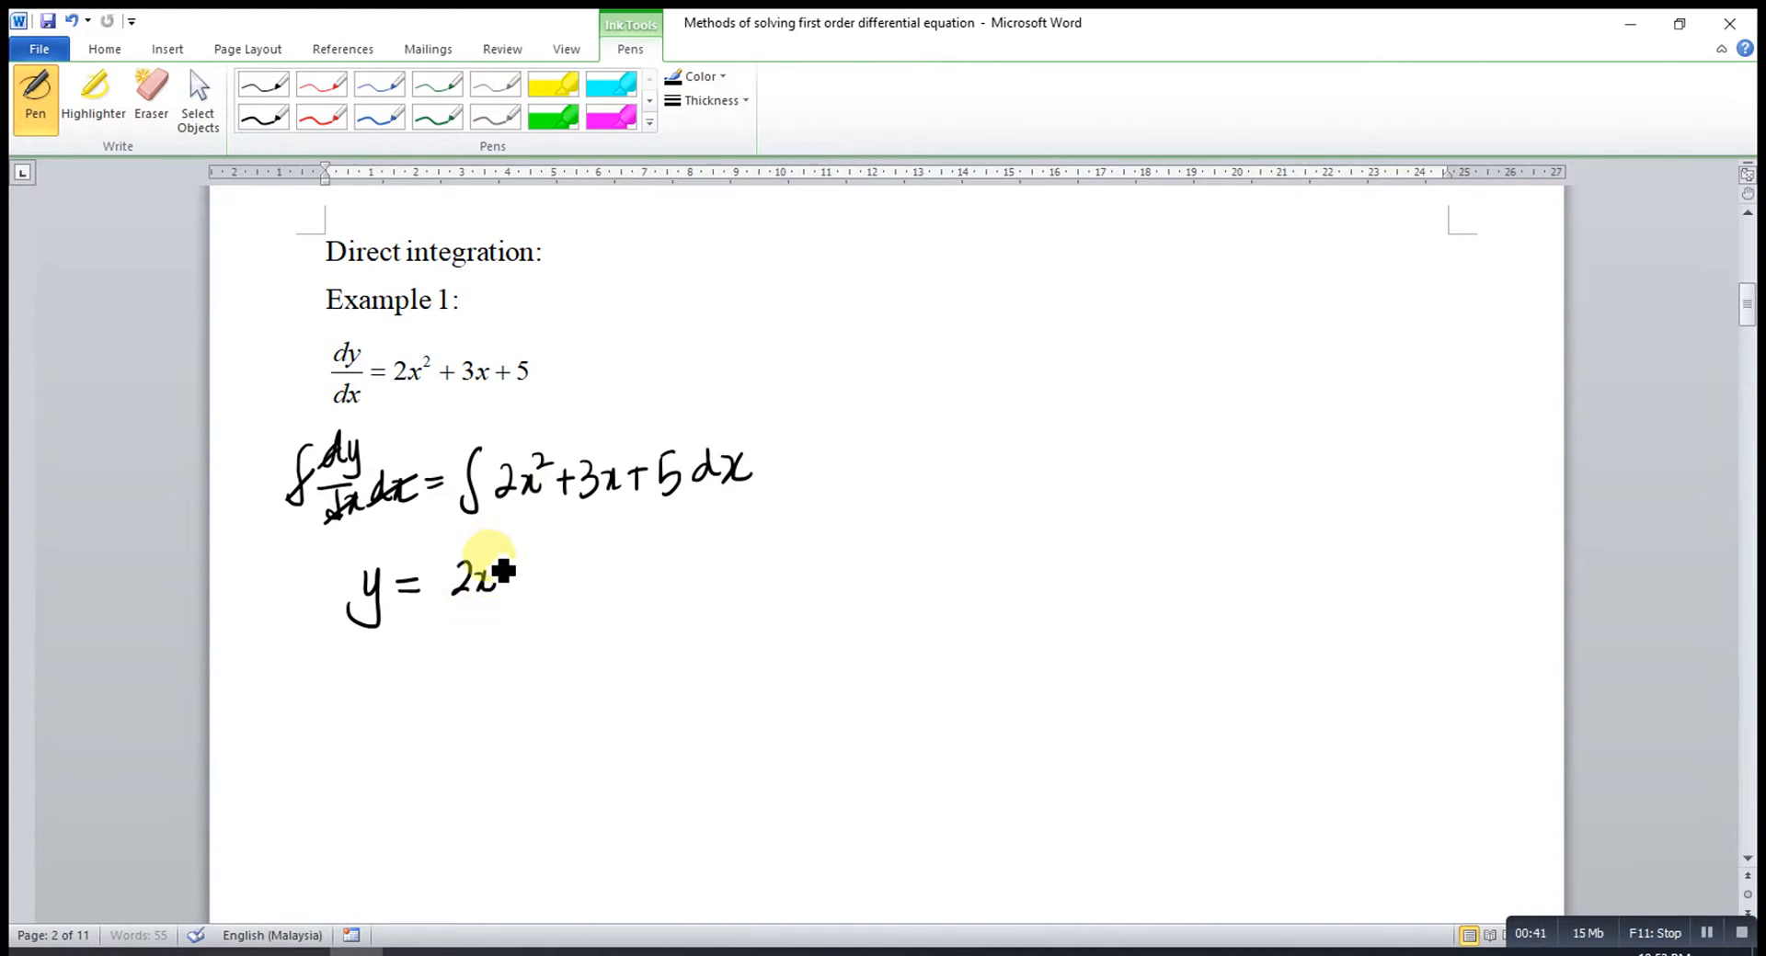
drag(490, 581, 505, 563)
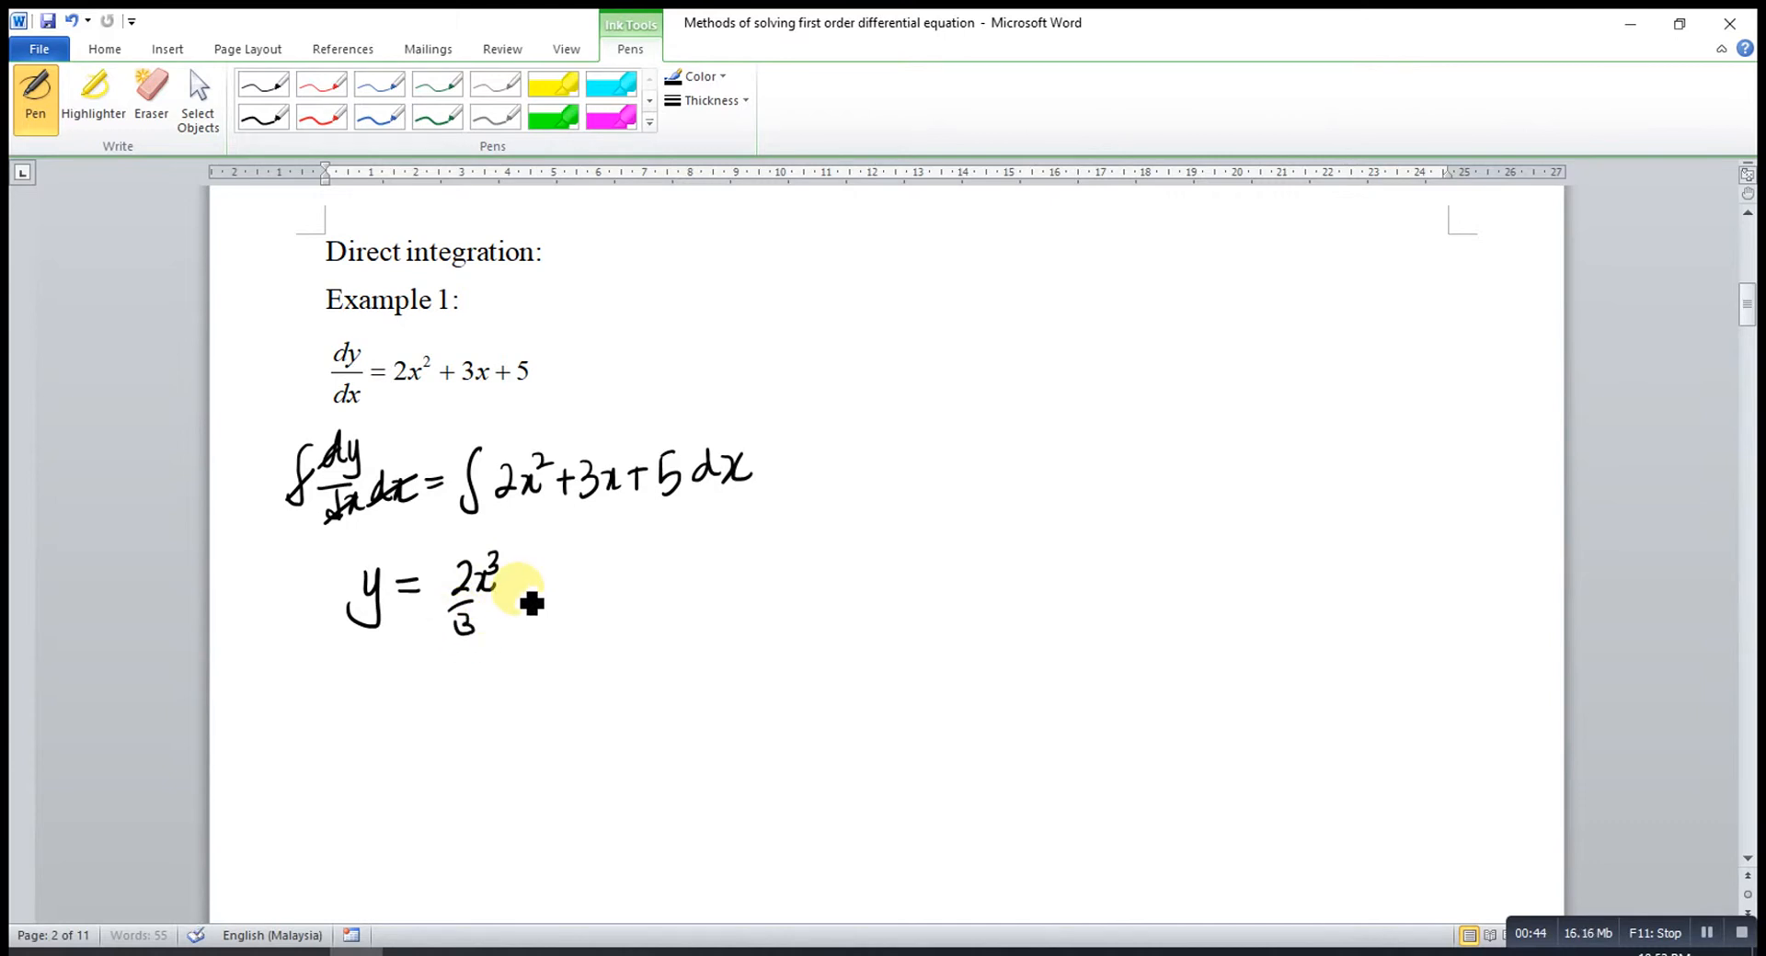
drag(518, 592, 586, 620)
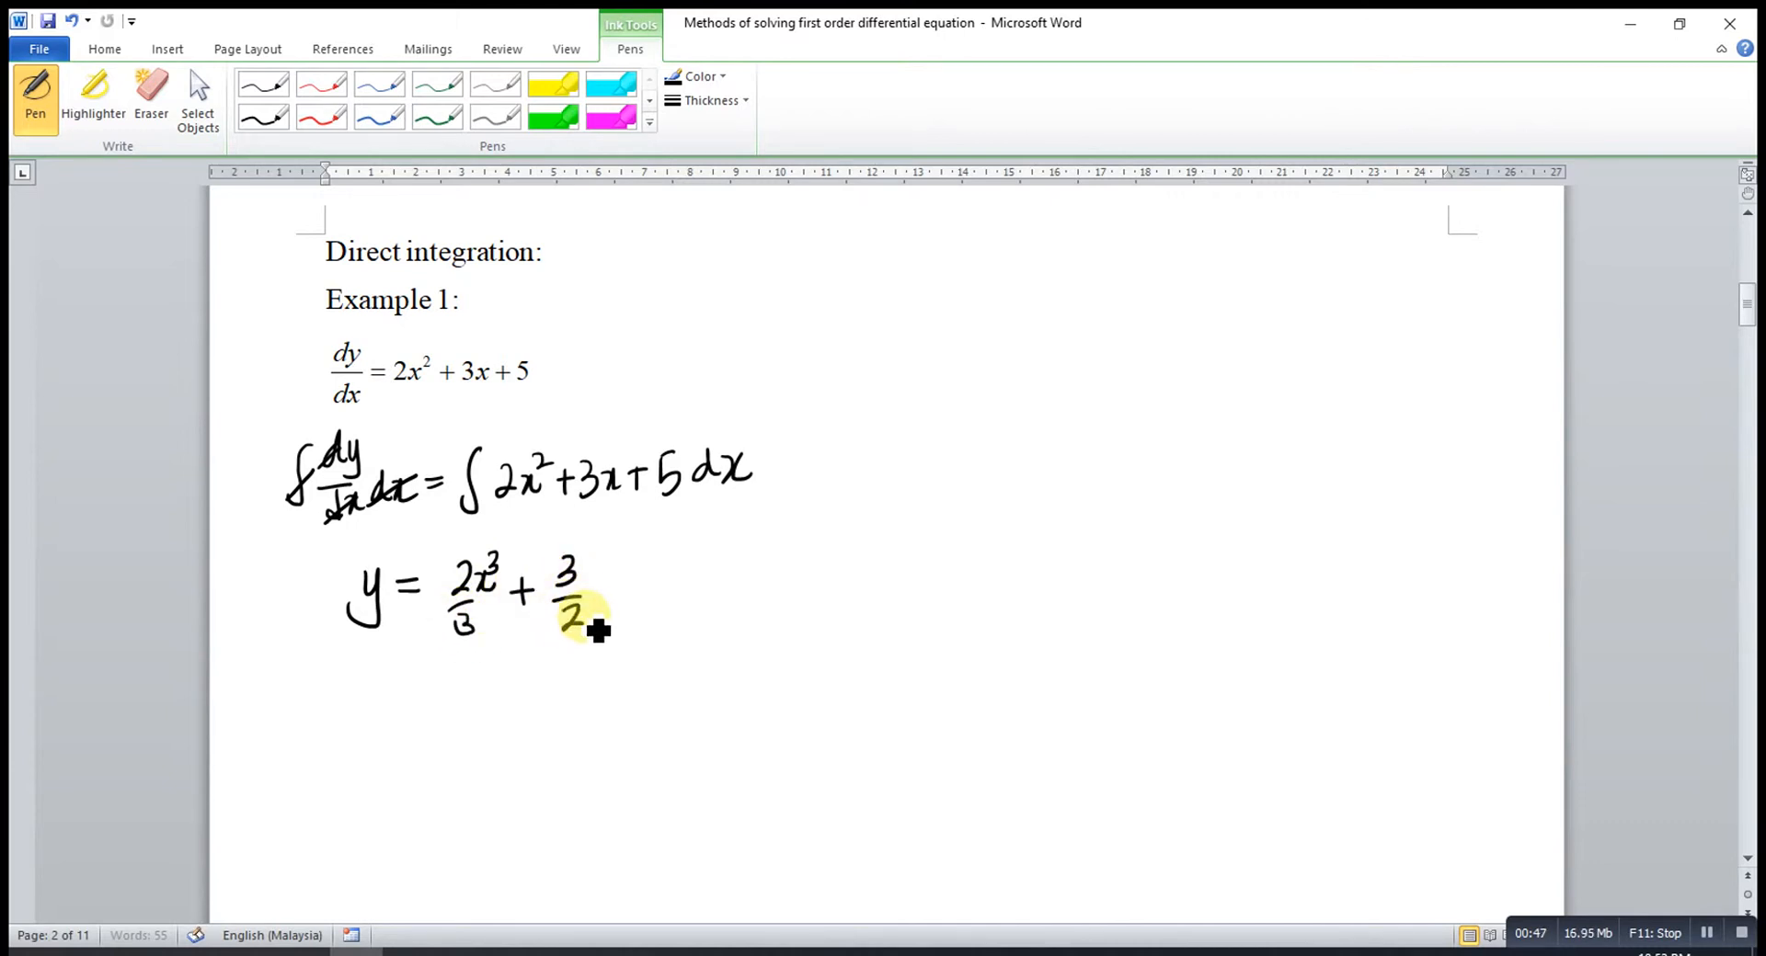
drag(596, 591, 676, 607)
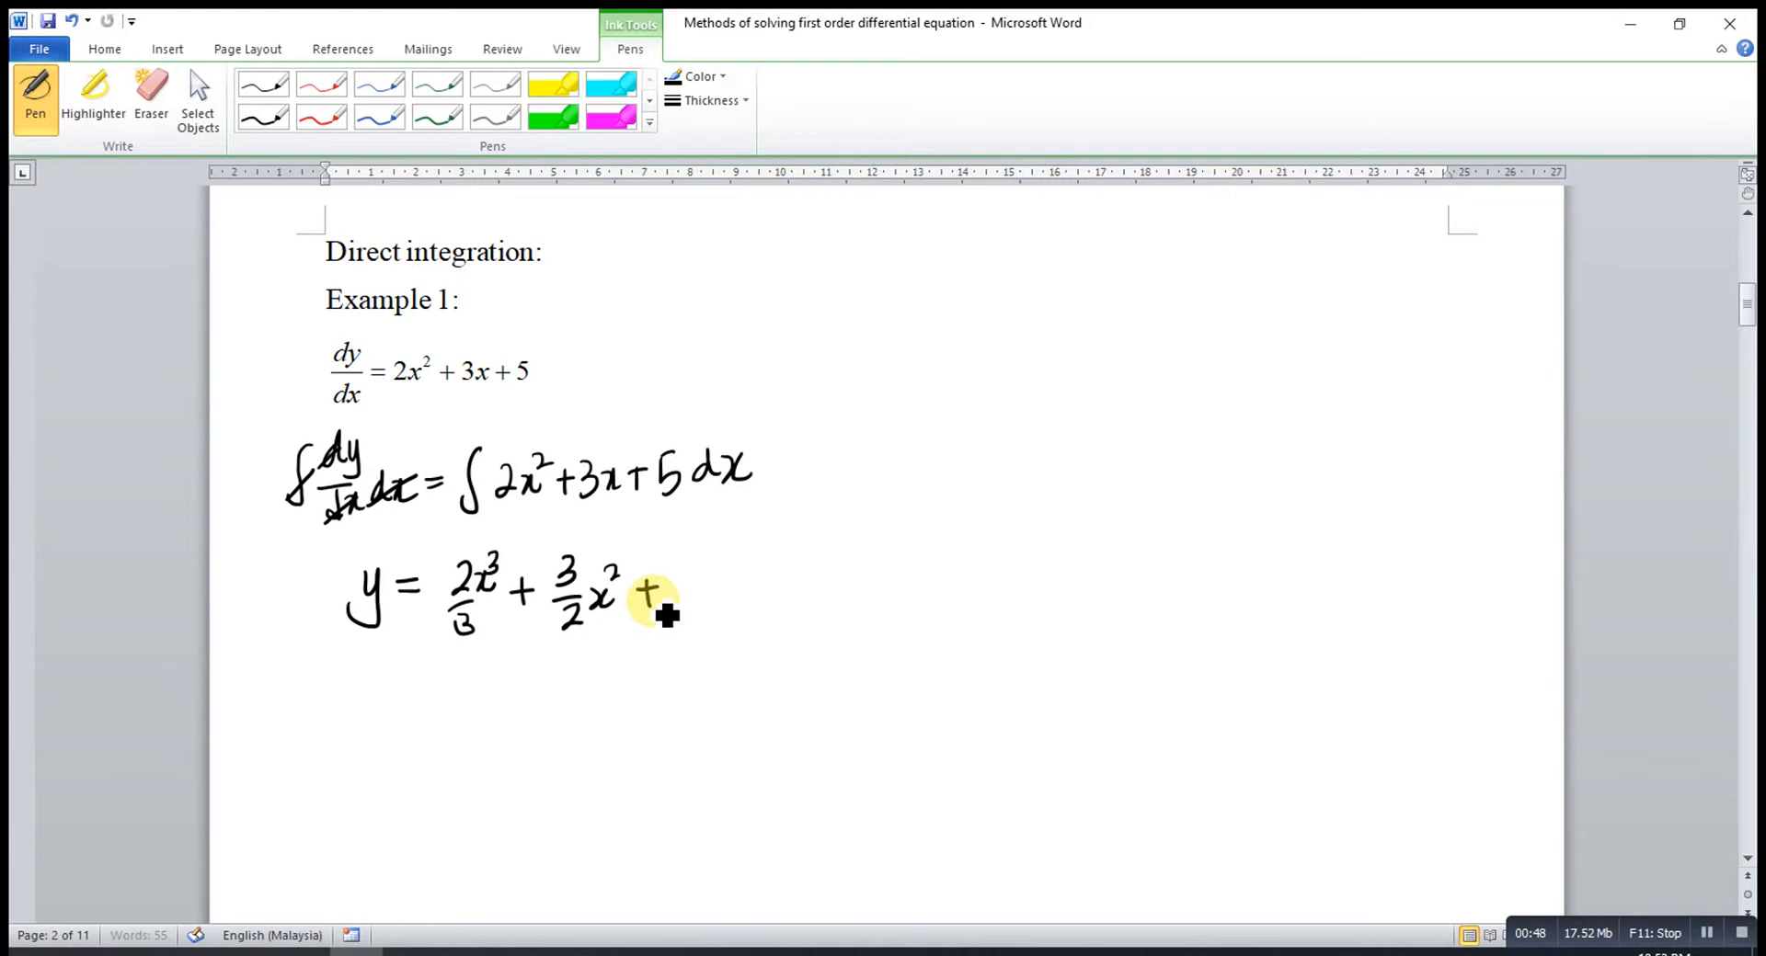
drag(642, 592, 721, 597)
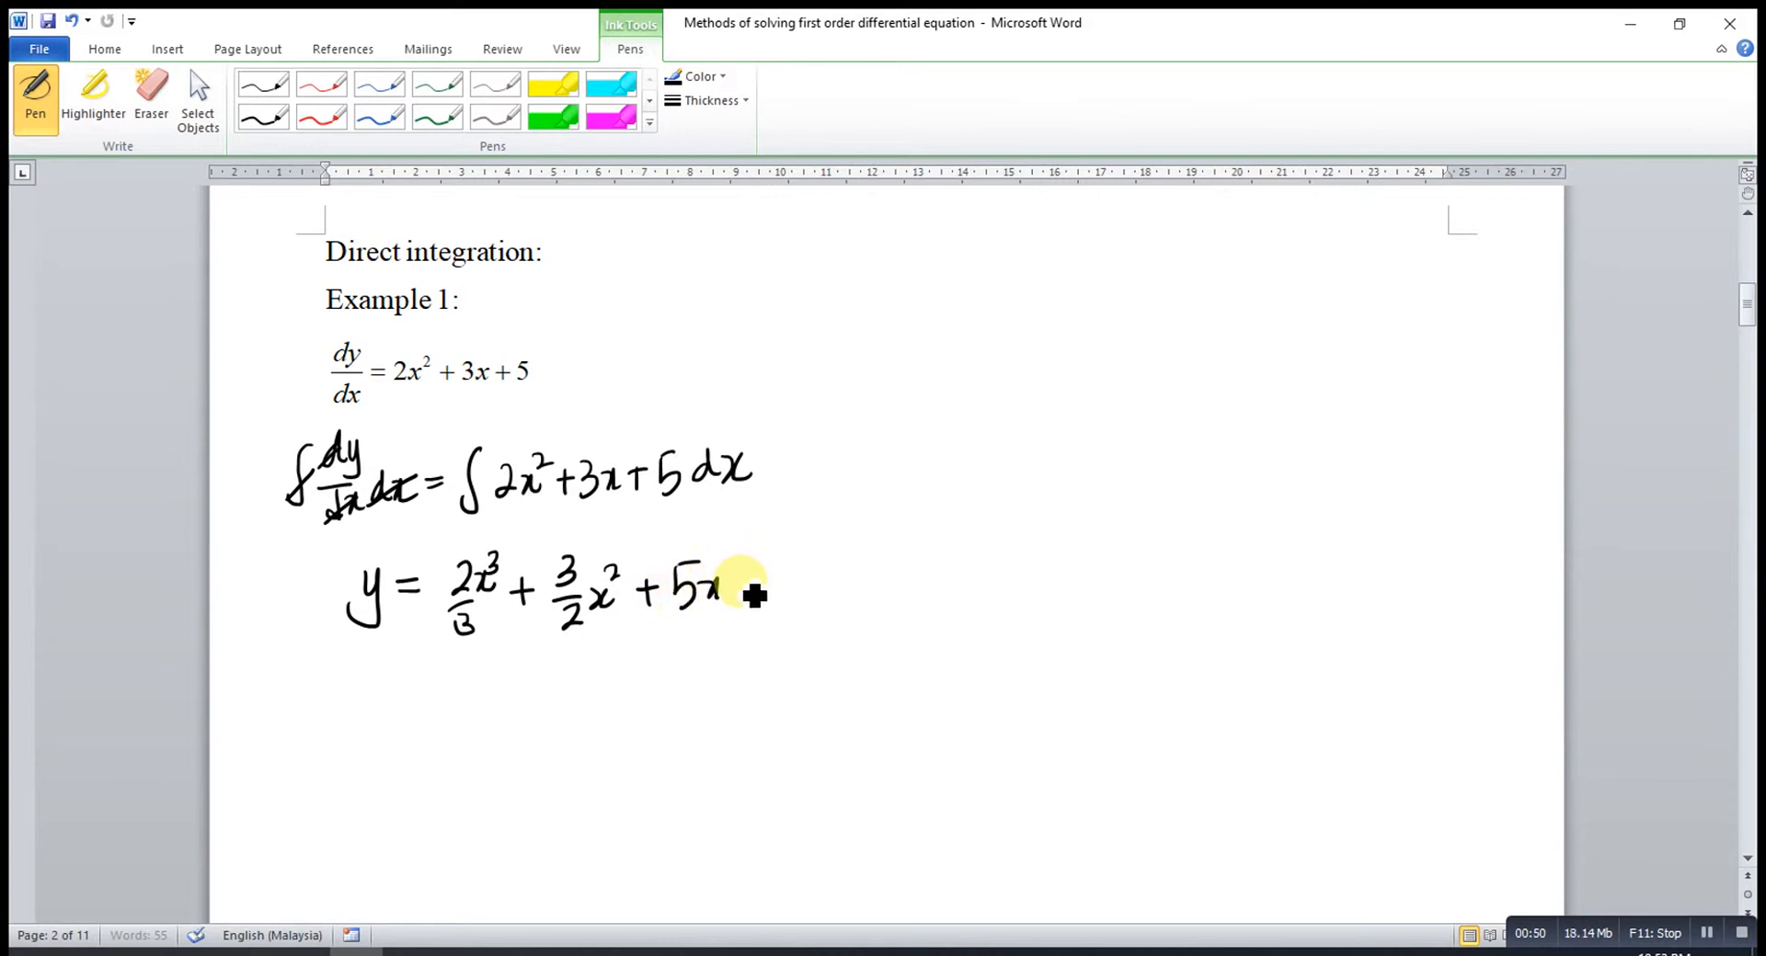
drag(743, 591, 805, 591)
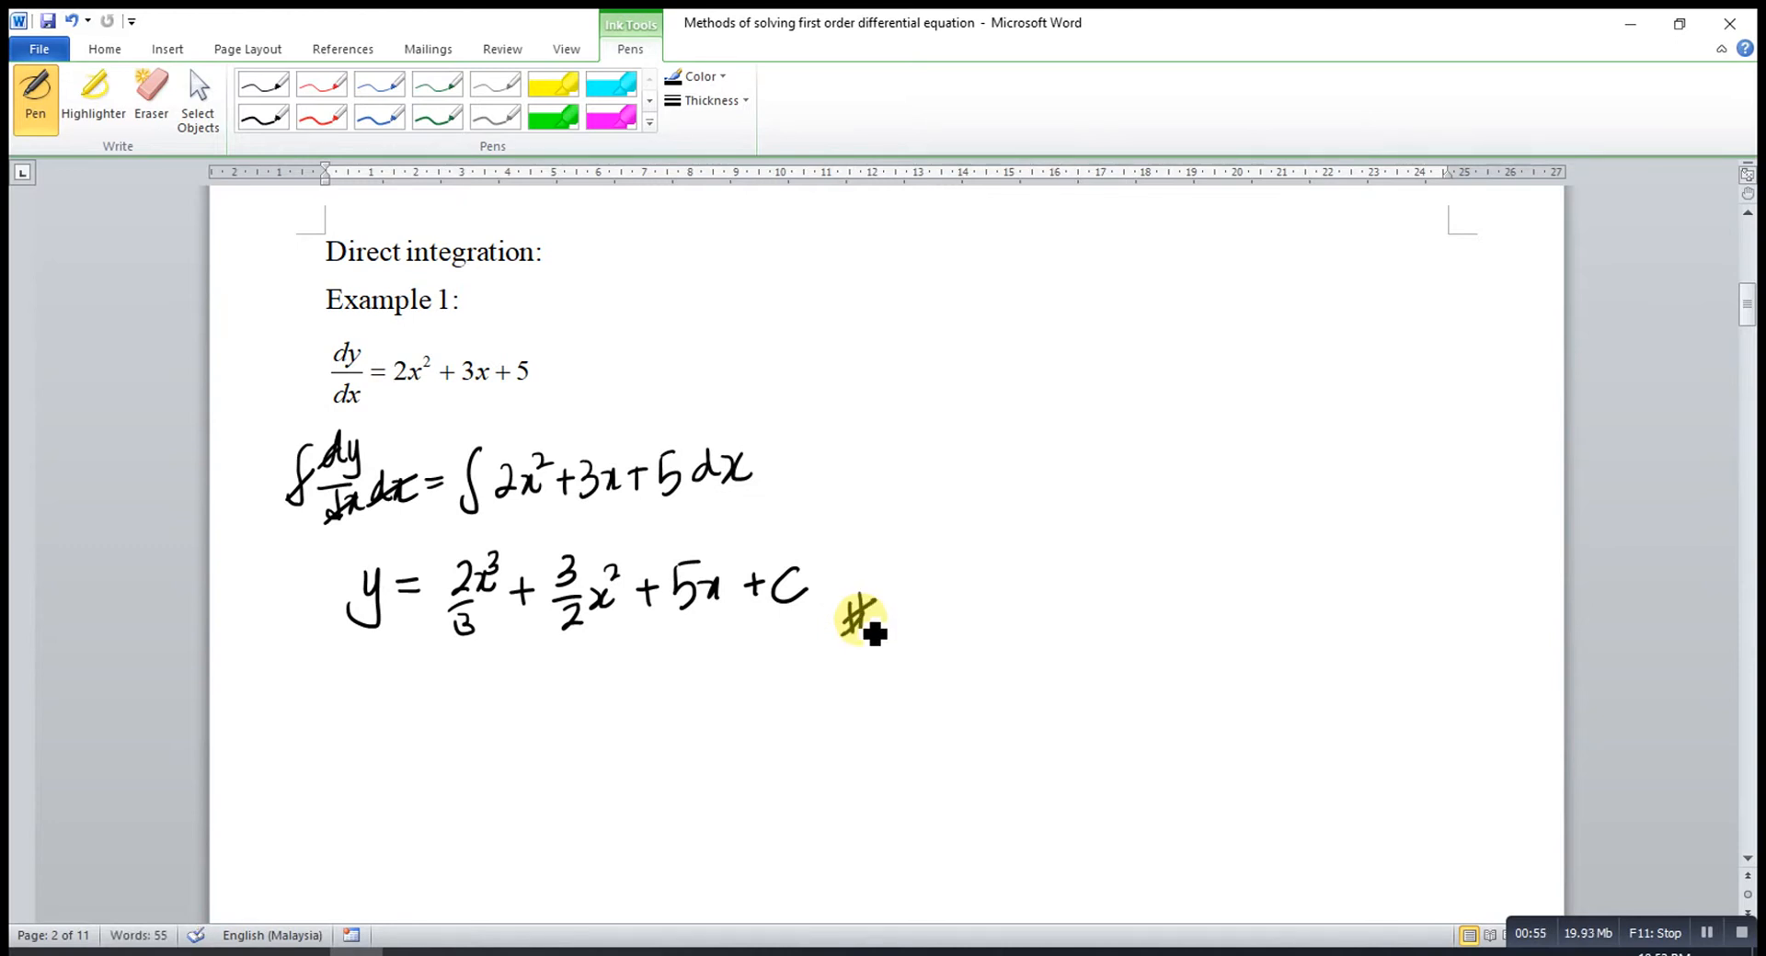
scroll(down, 3)
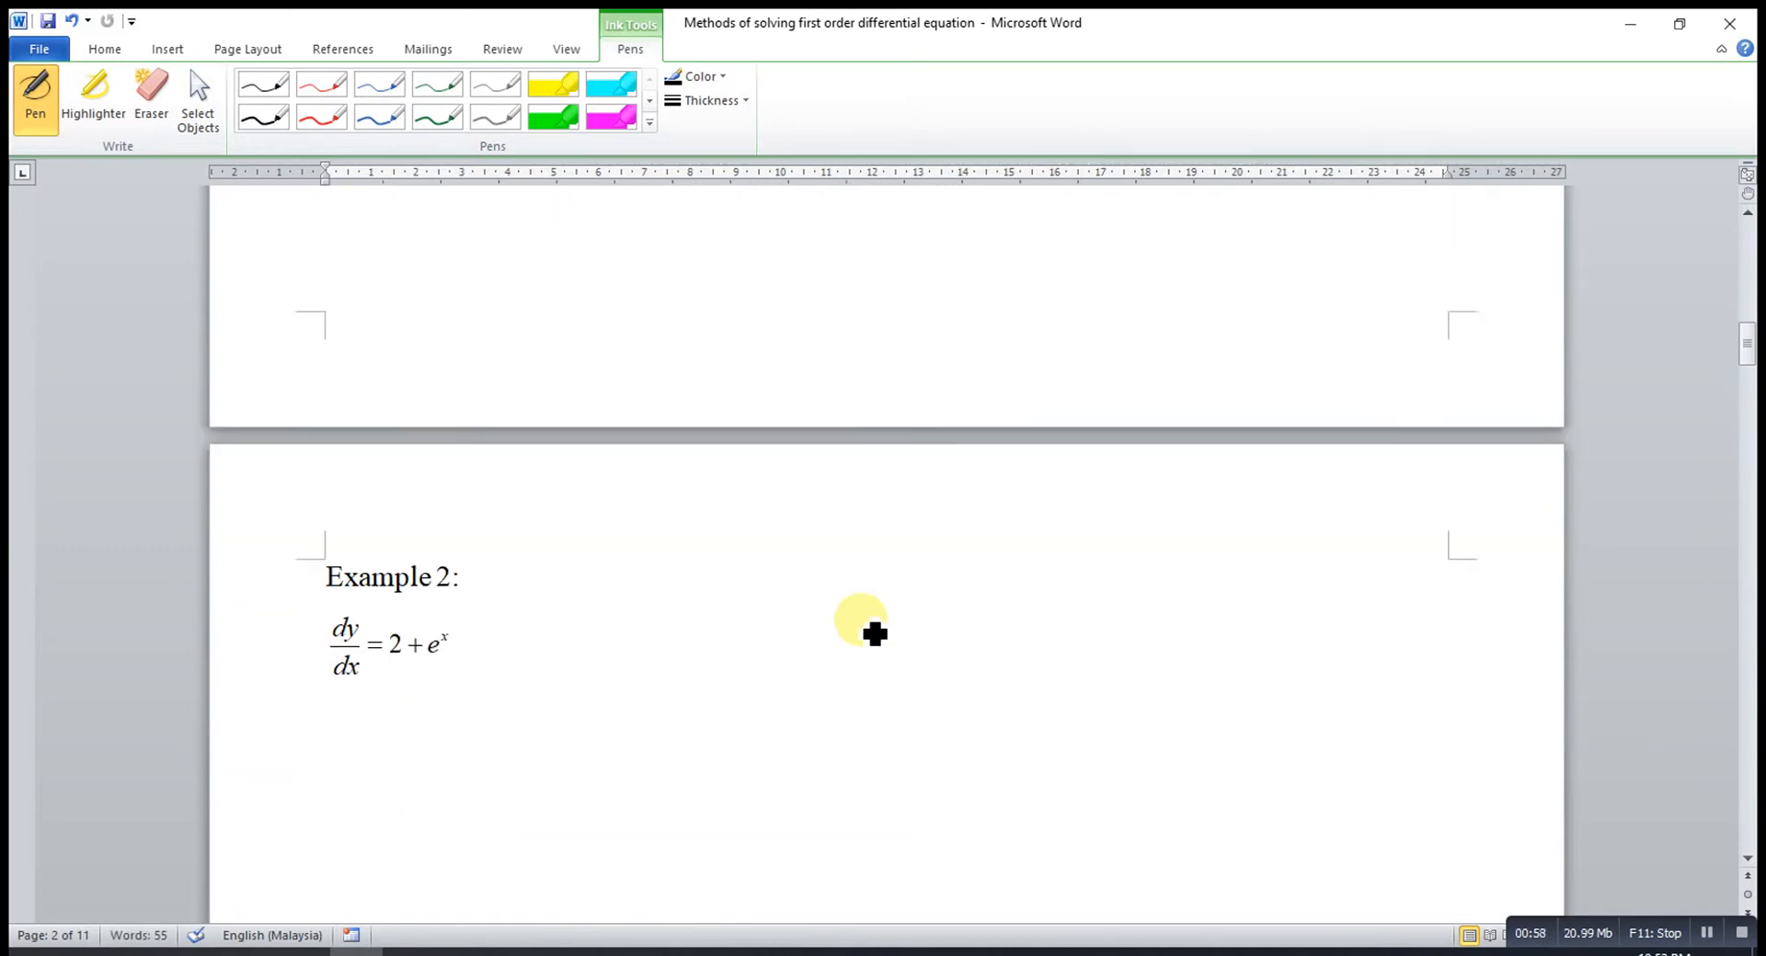
scroll(down, 3)
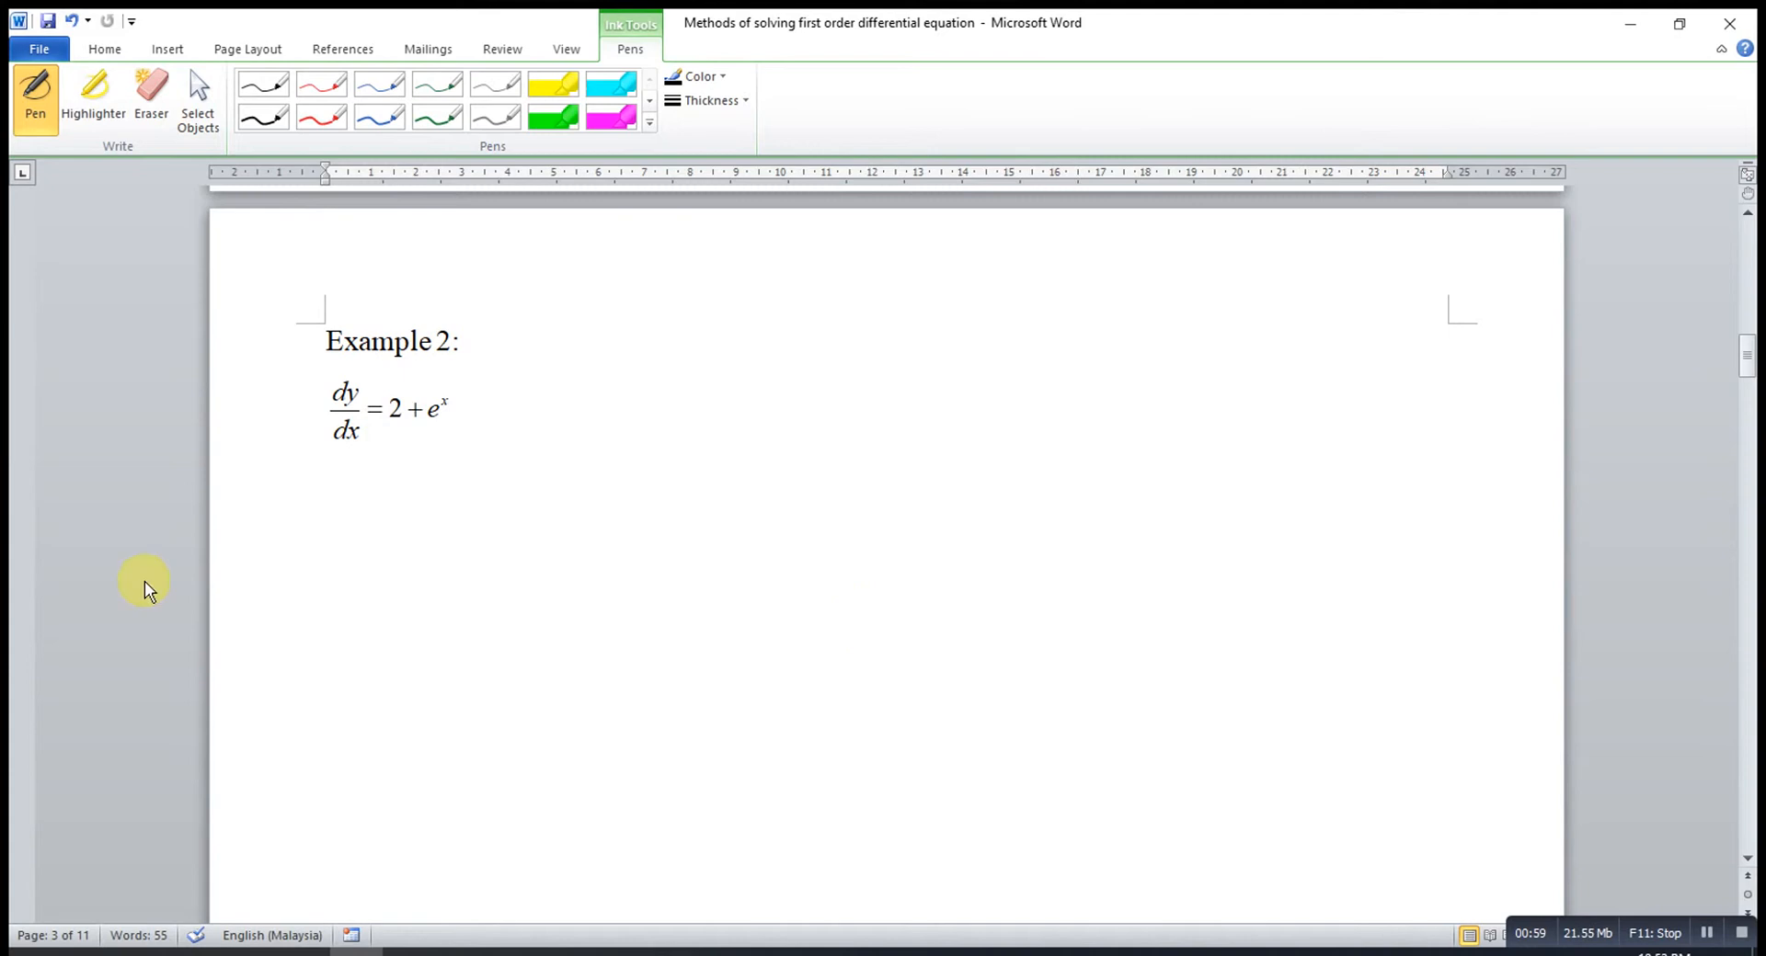
- Handwrite ∫dy/dx dx = ∫(2 + eˣ) dx under Example 2, dy/dx = 2 + eˣ
drag(295, 475, 290, 575)
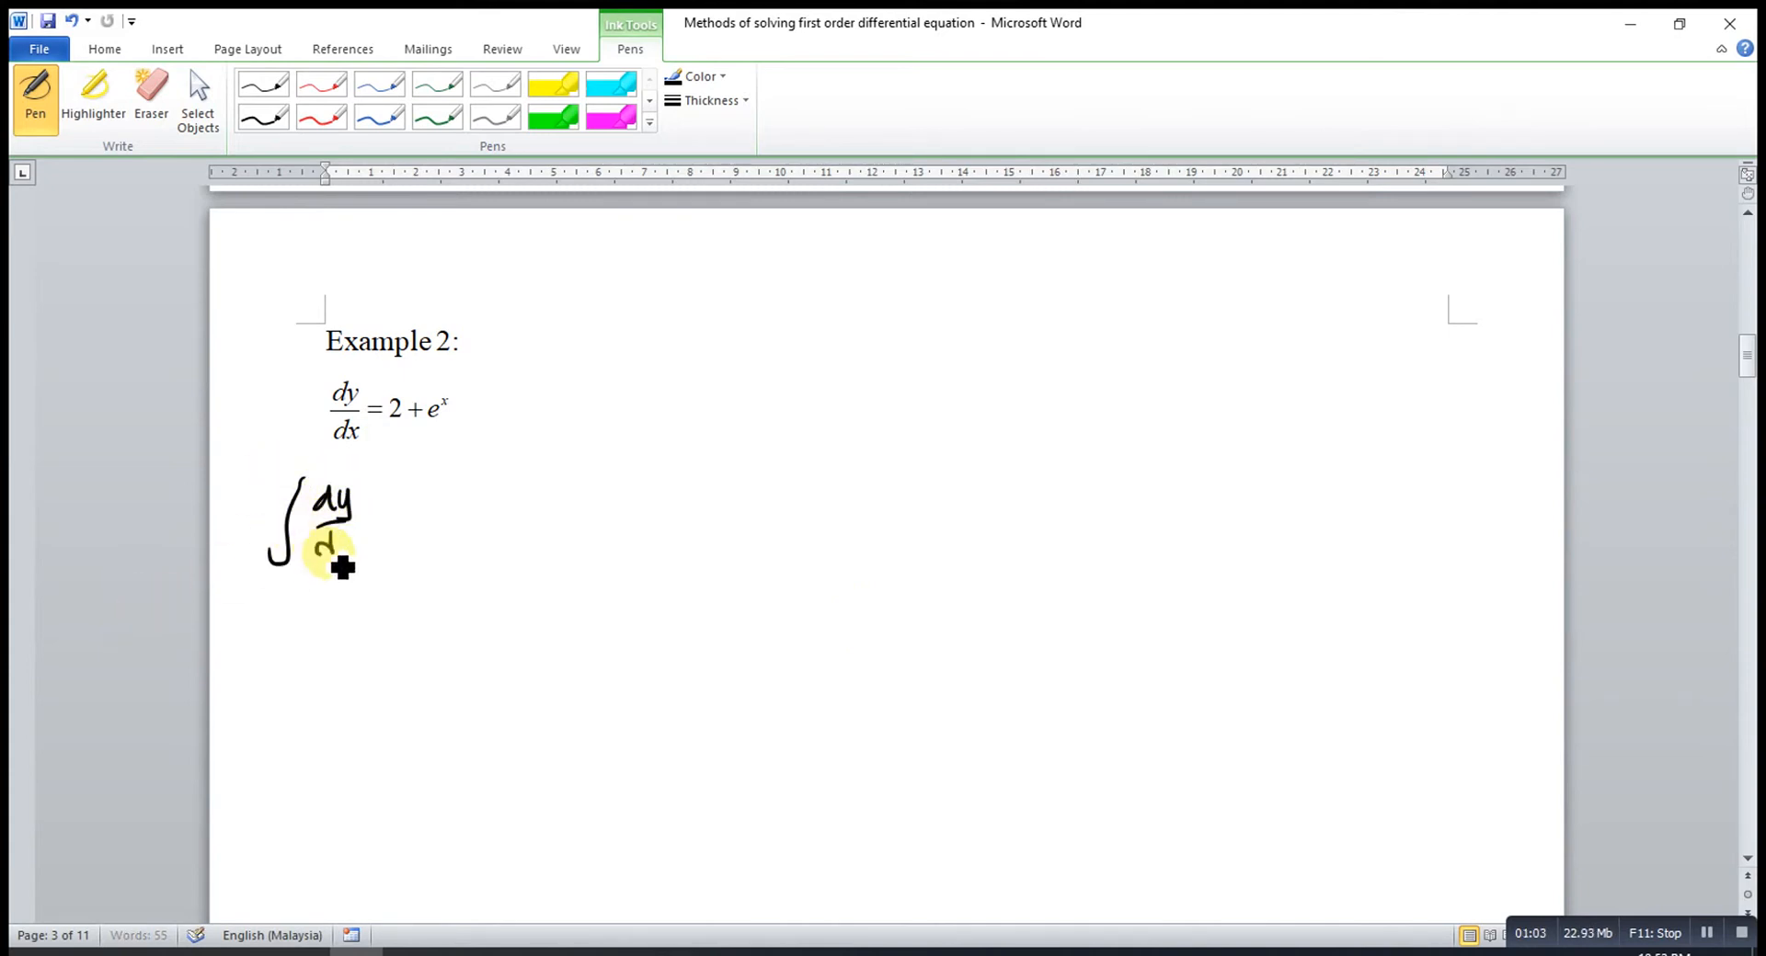
drag(326, 552, 473, 535)
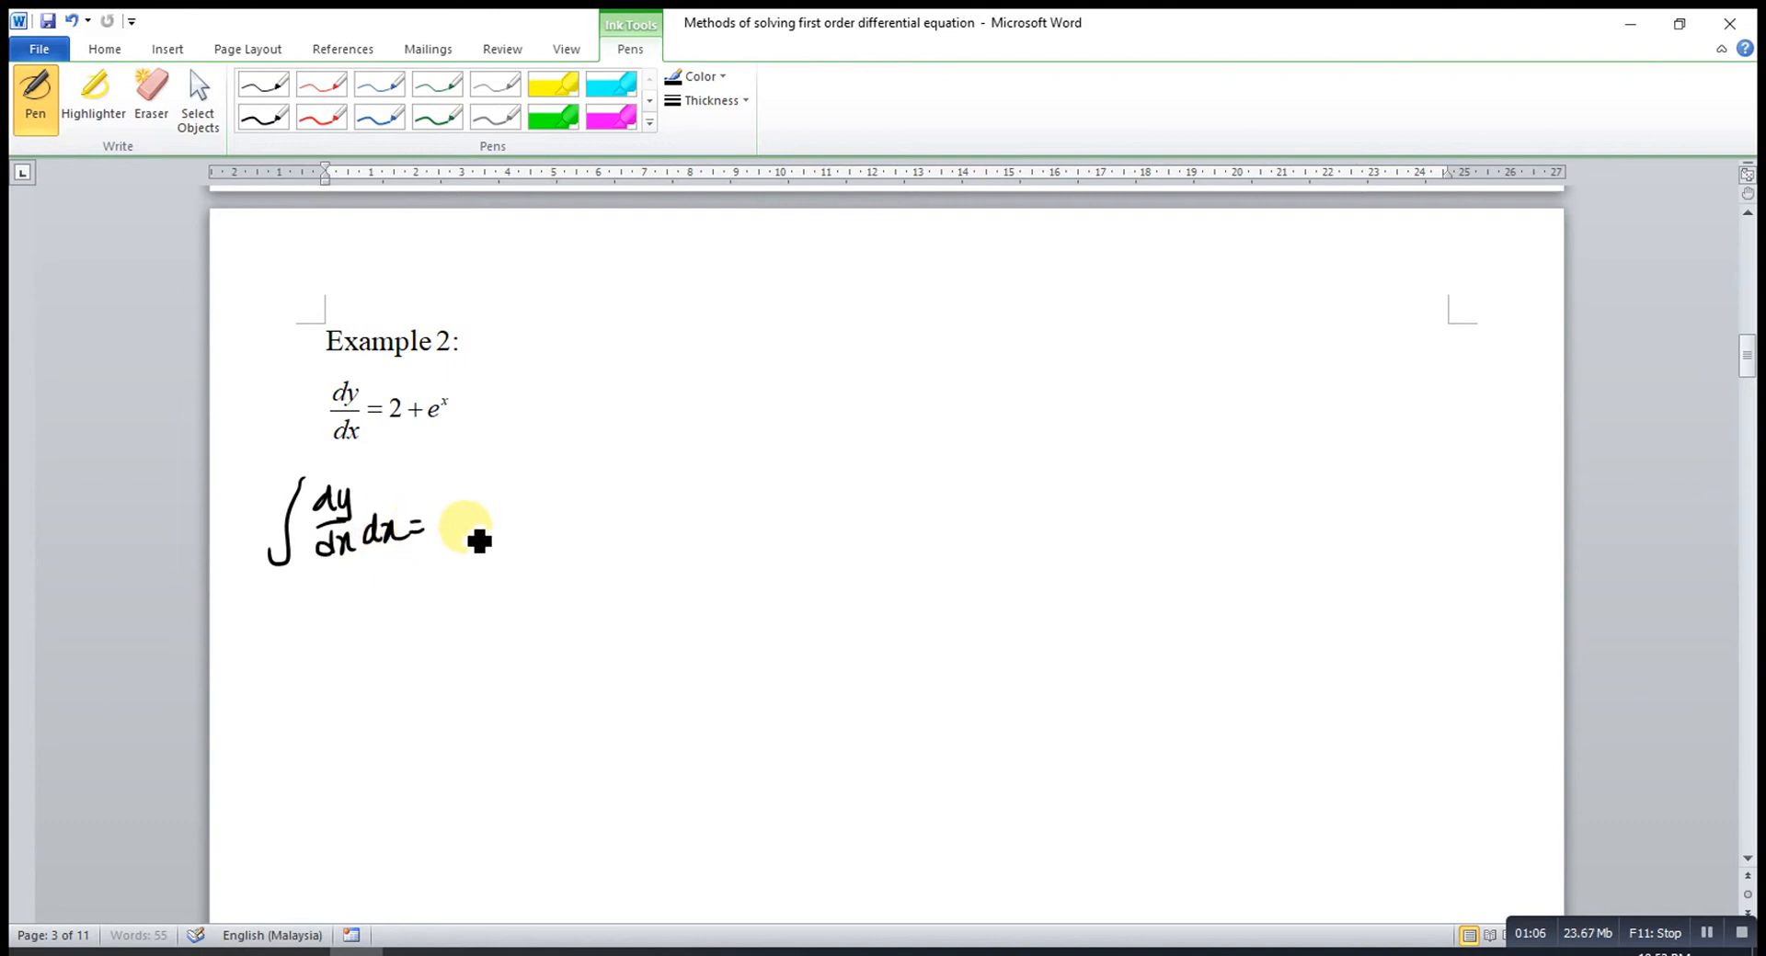
drag(440, 529, 563, 530)
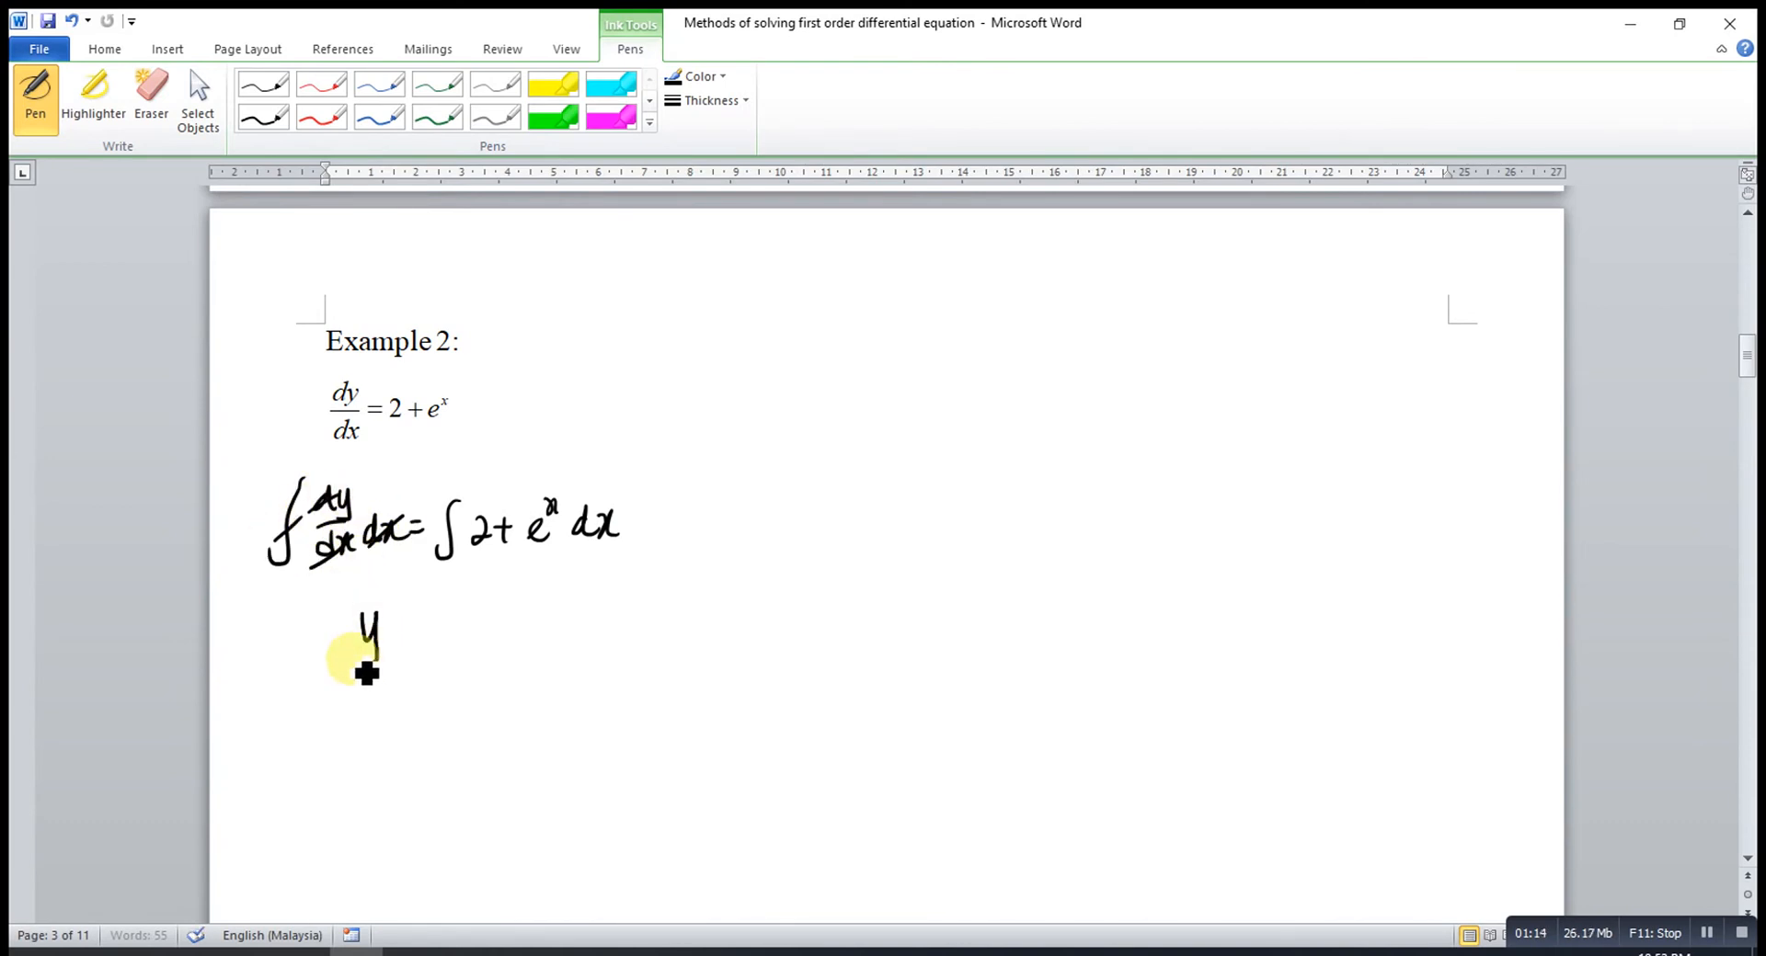
- Handwrite the answer y = 2x + eˣ + C below the integrals and add a # end mark
drag(372, 631, 440, 631)
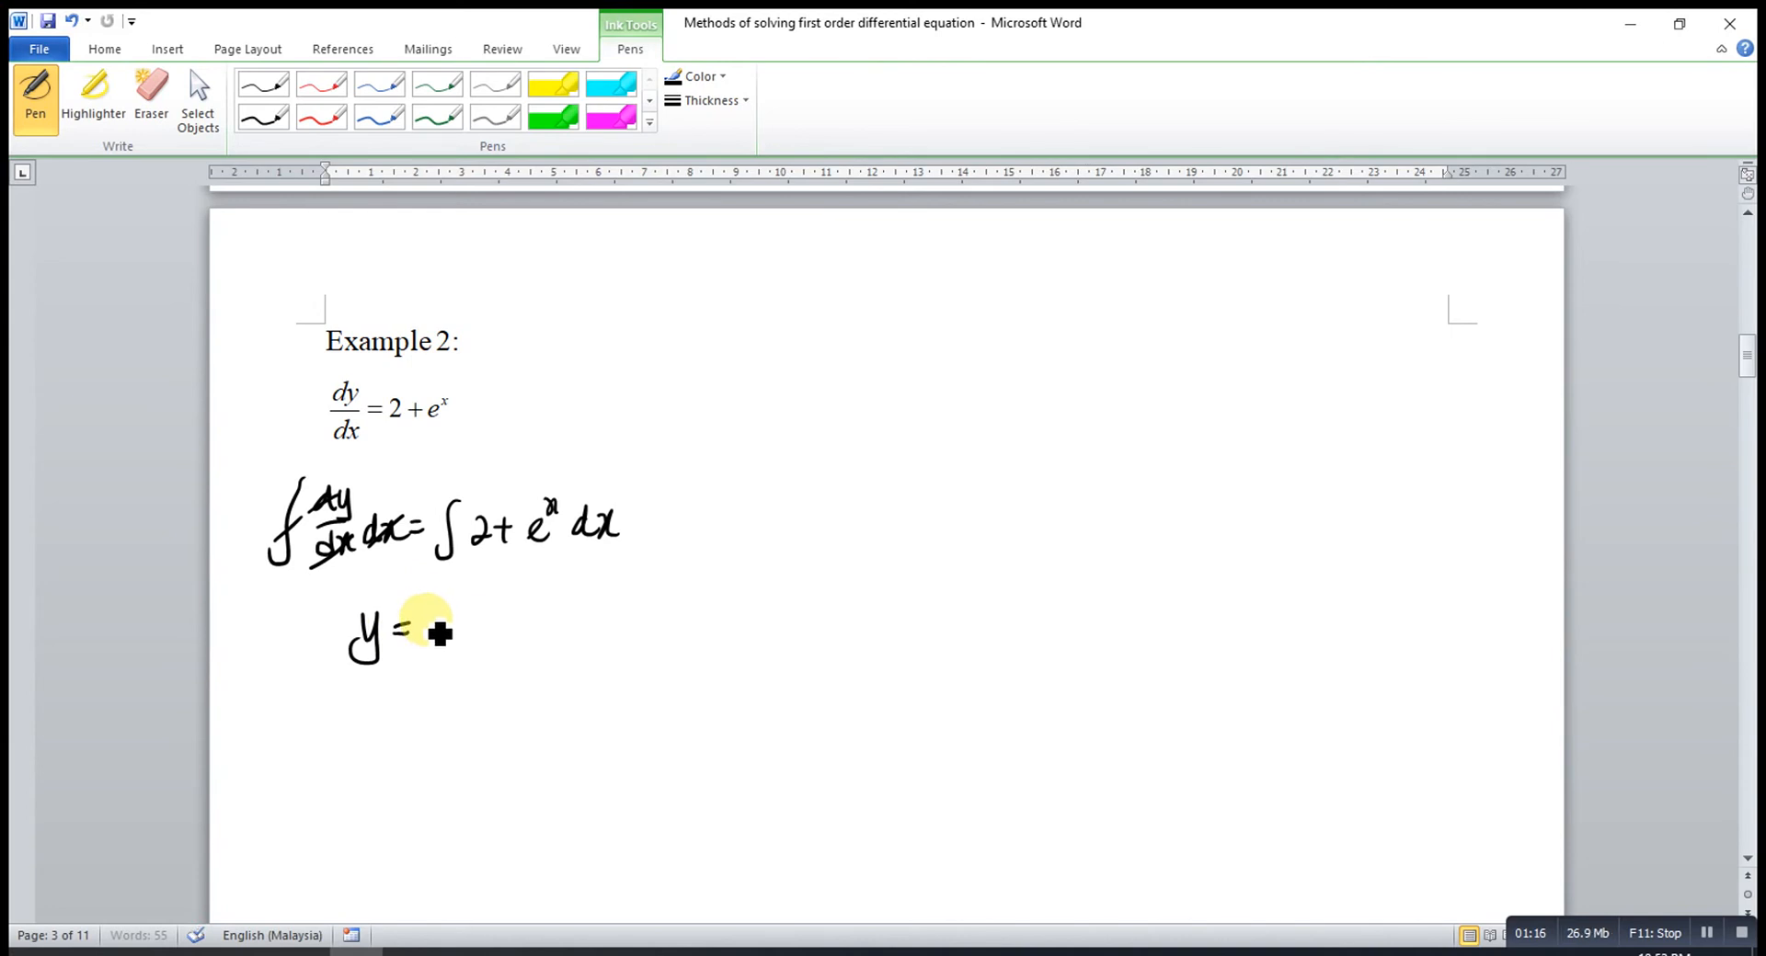
drag(427, 629, 530, 629)
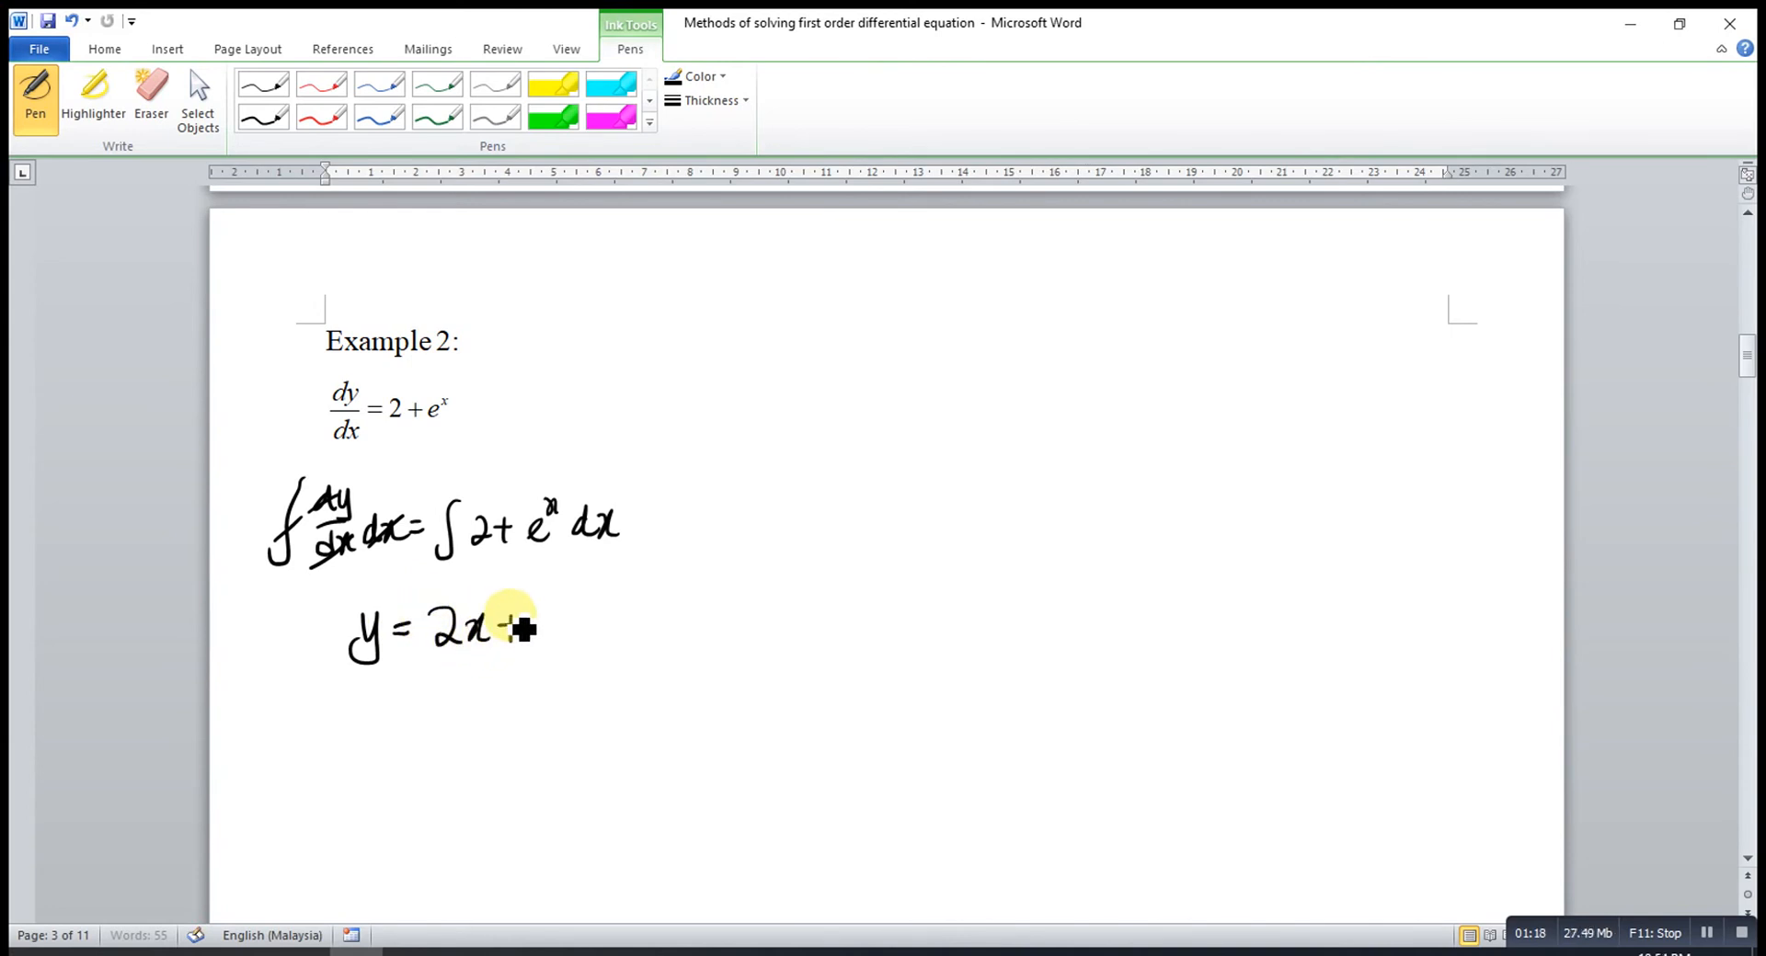
drag(518, 625, 568, 608)
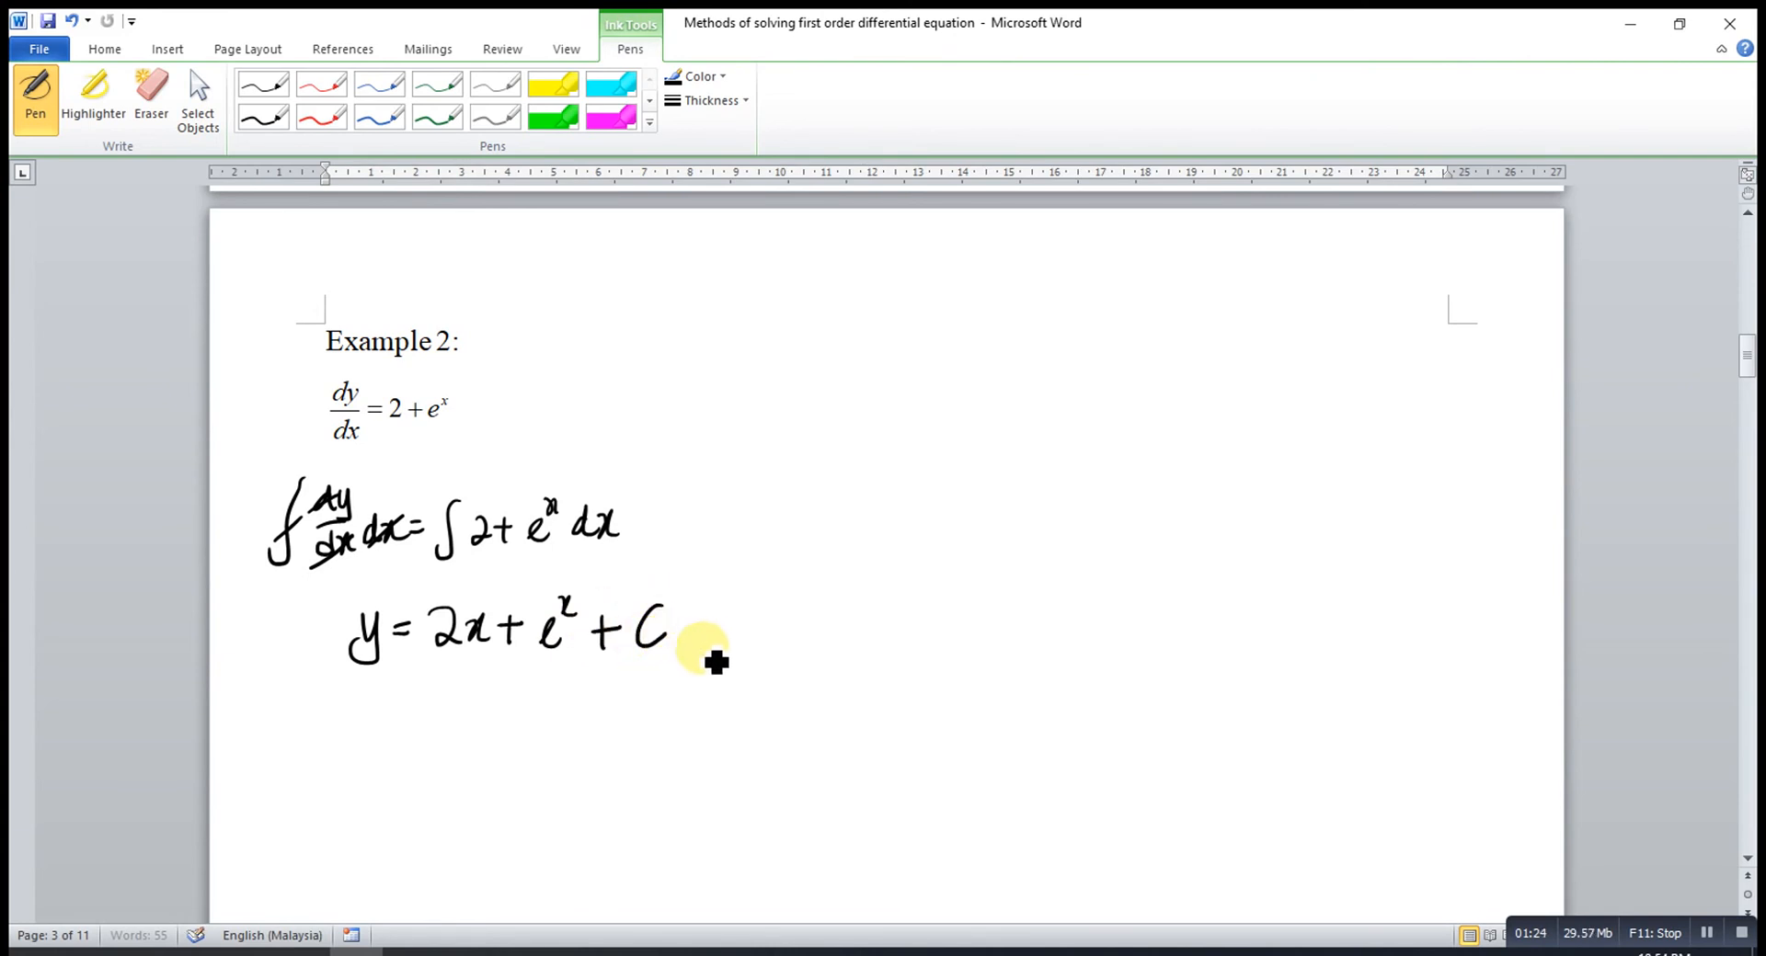
drag(703, 647, 732, 692)
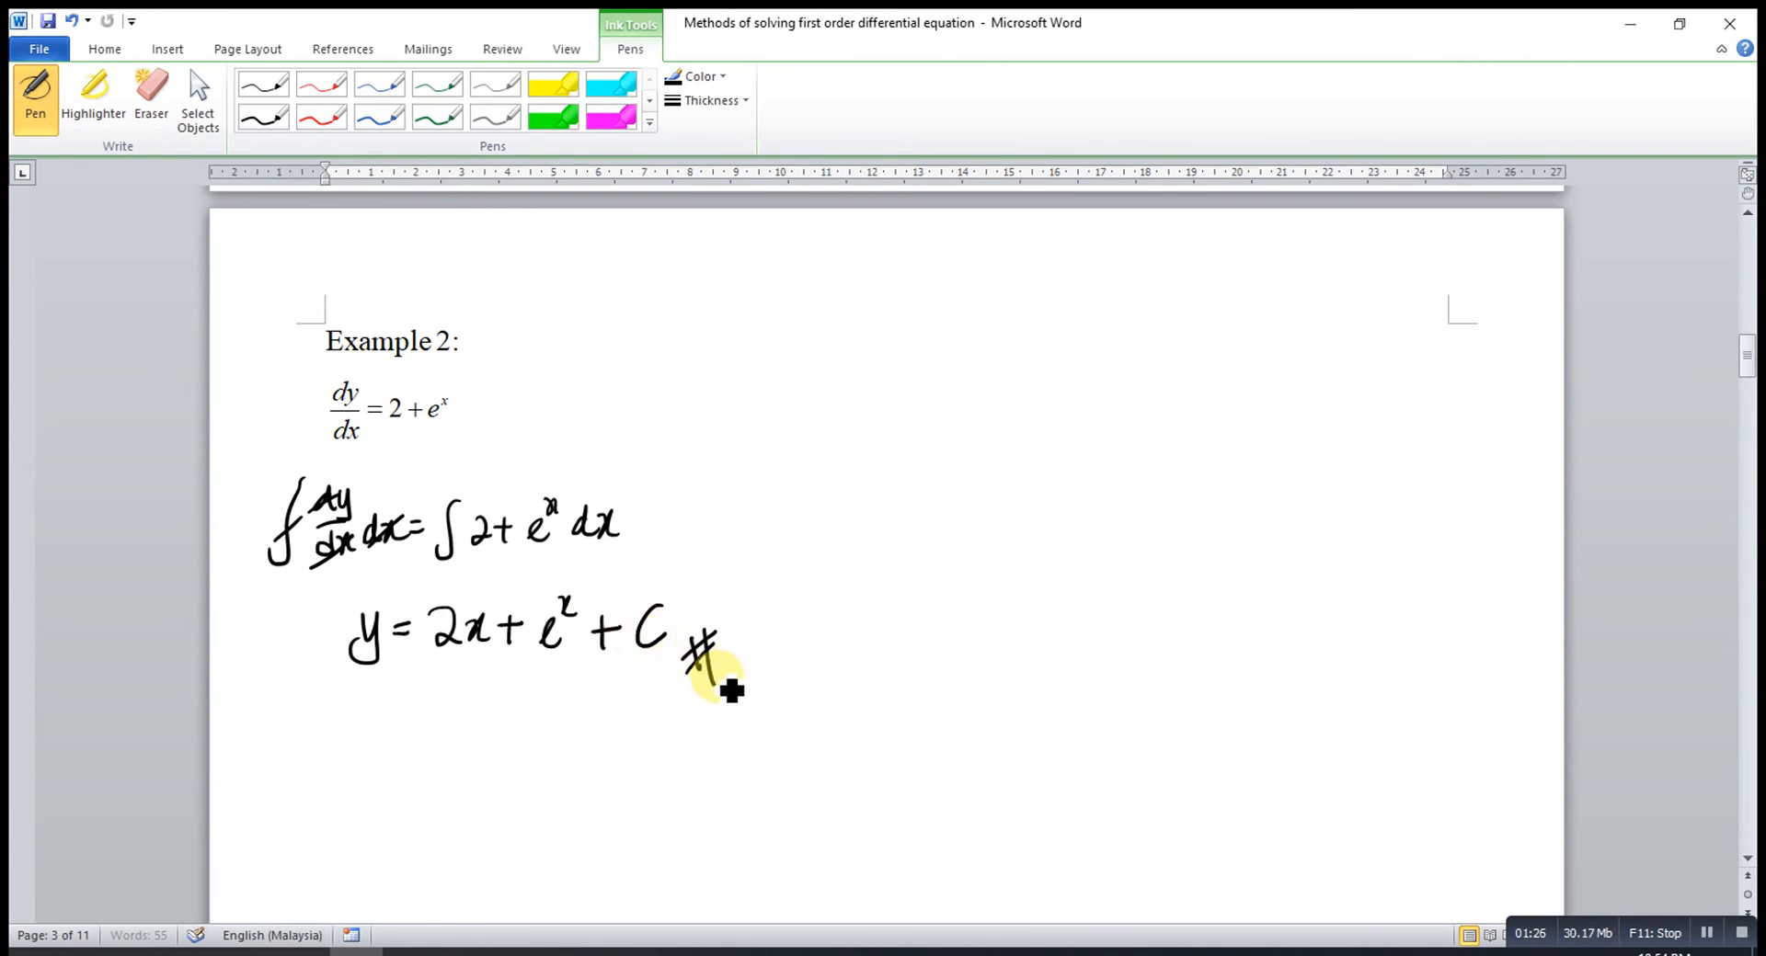